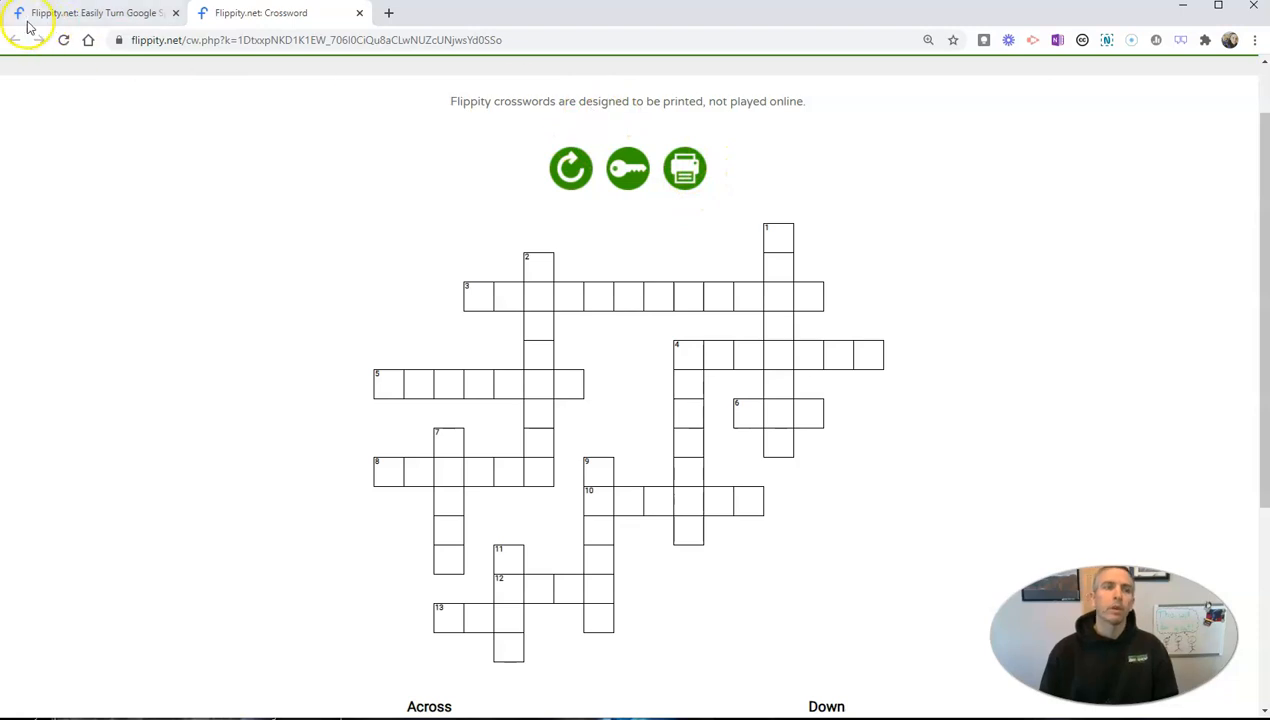
Copy Flippity's Crossword Puzzle template into your own Google spreadsheet.
click(90, 12)
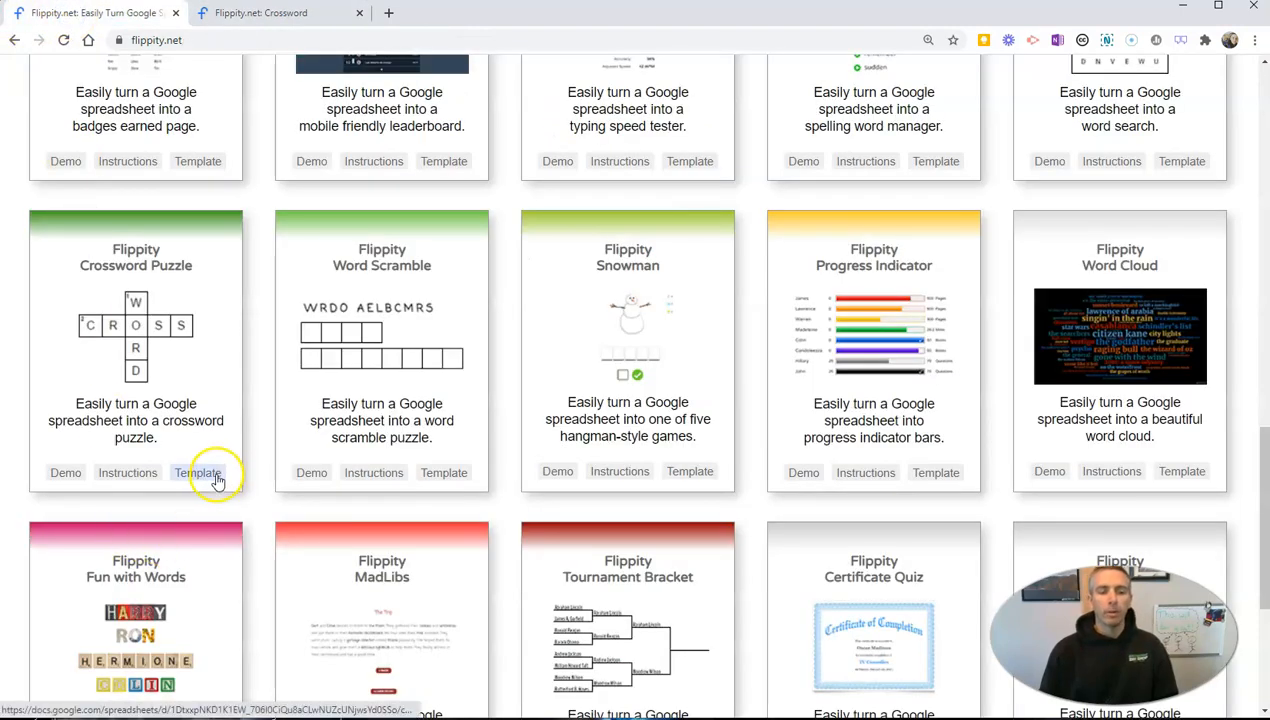
click(198, 472)
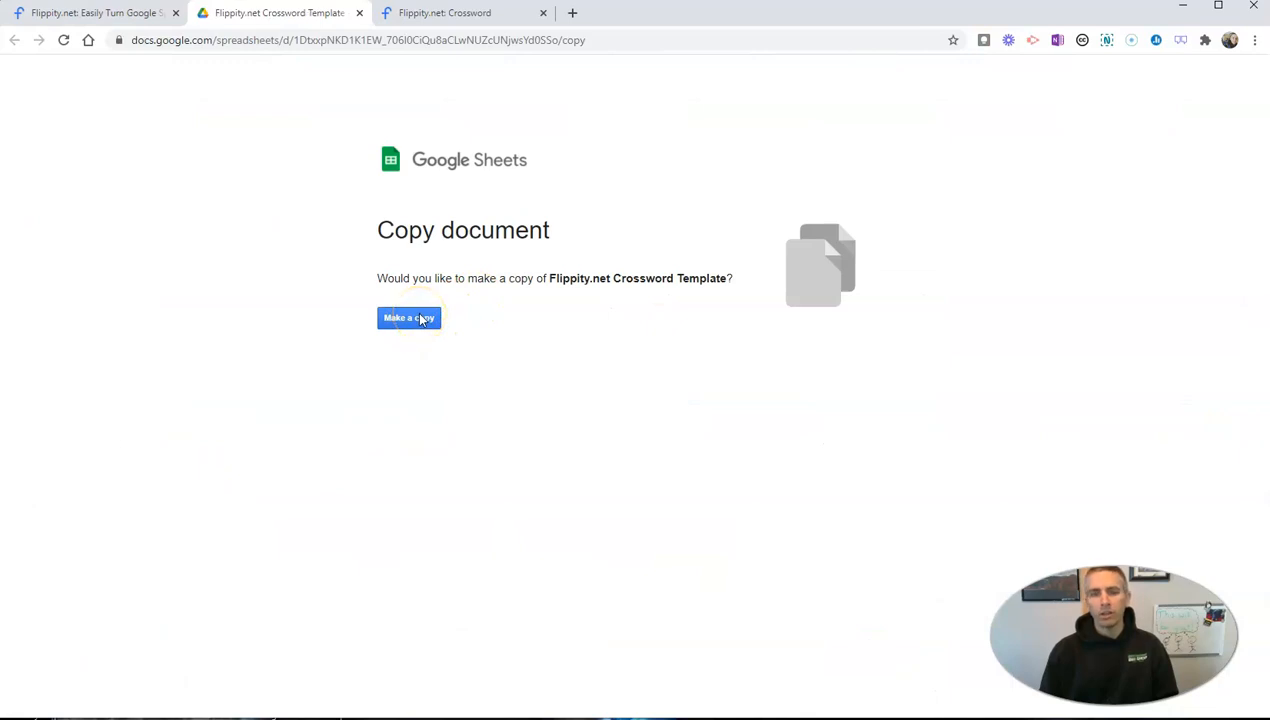
click(408, 318)
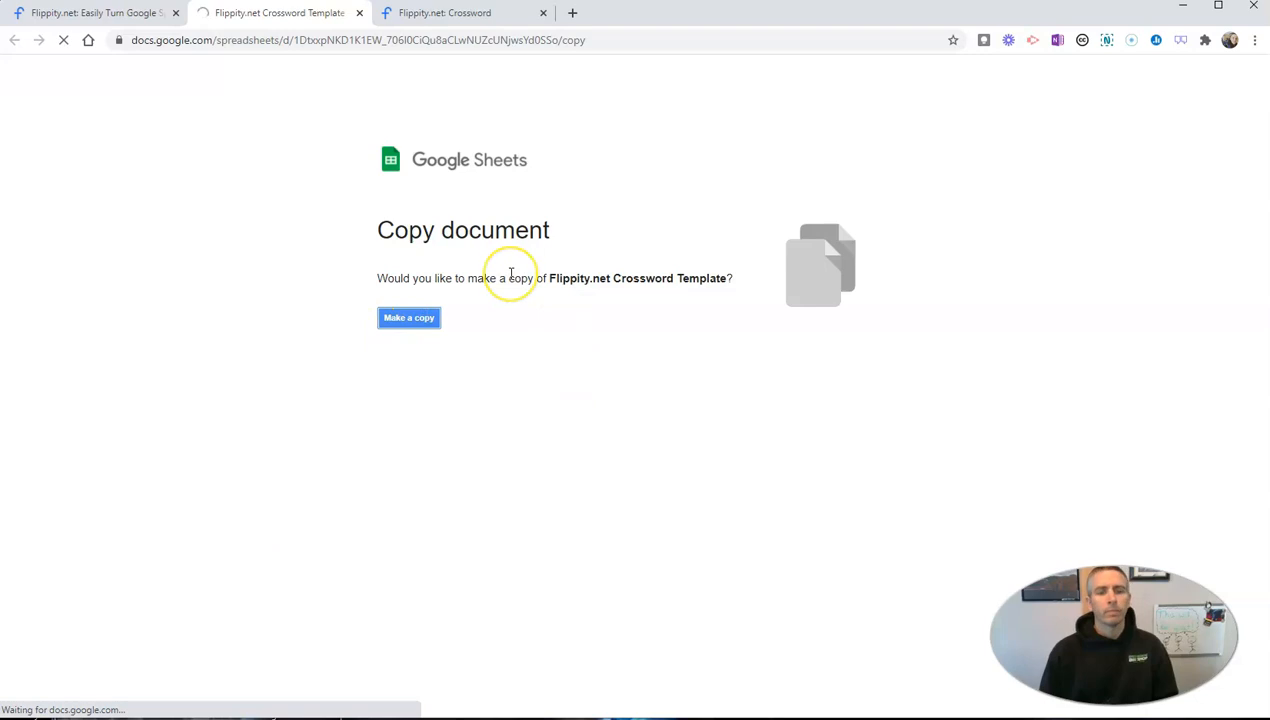
click(408, 317)
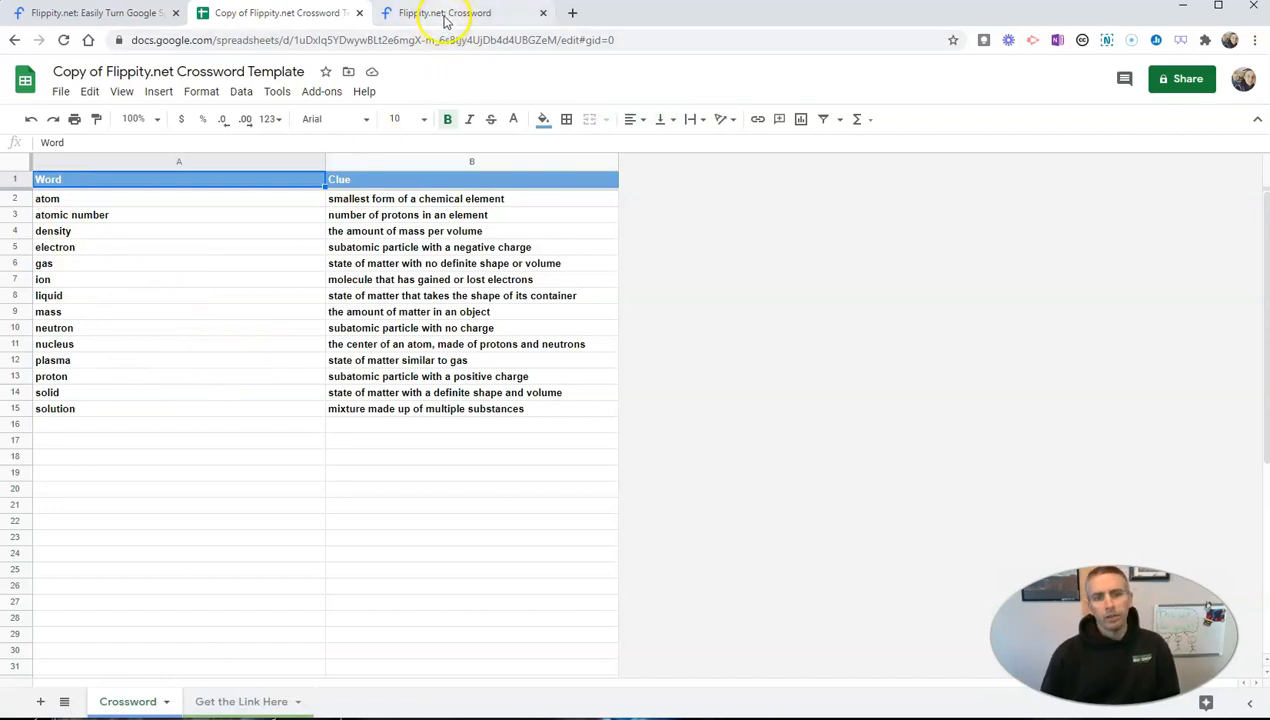
click(445, 12)
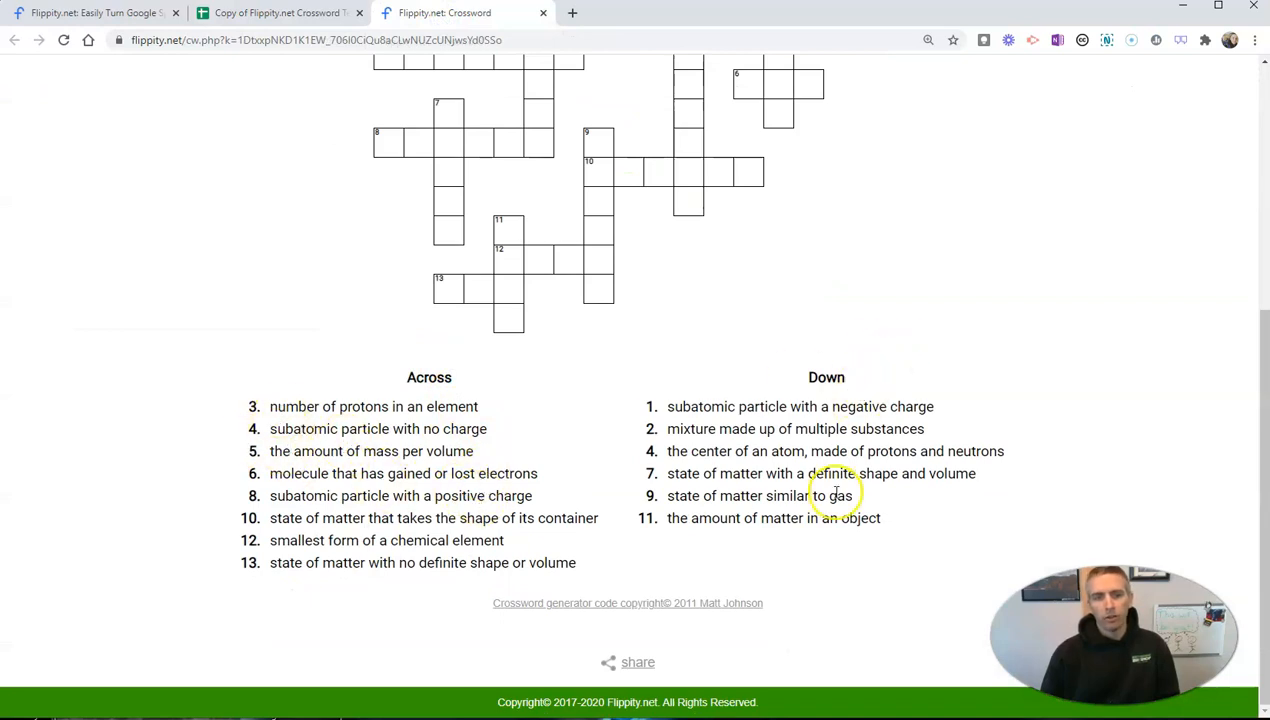
click(280, 13)
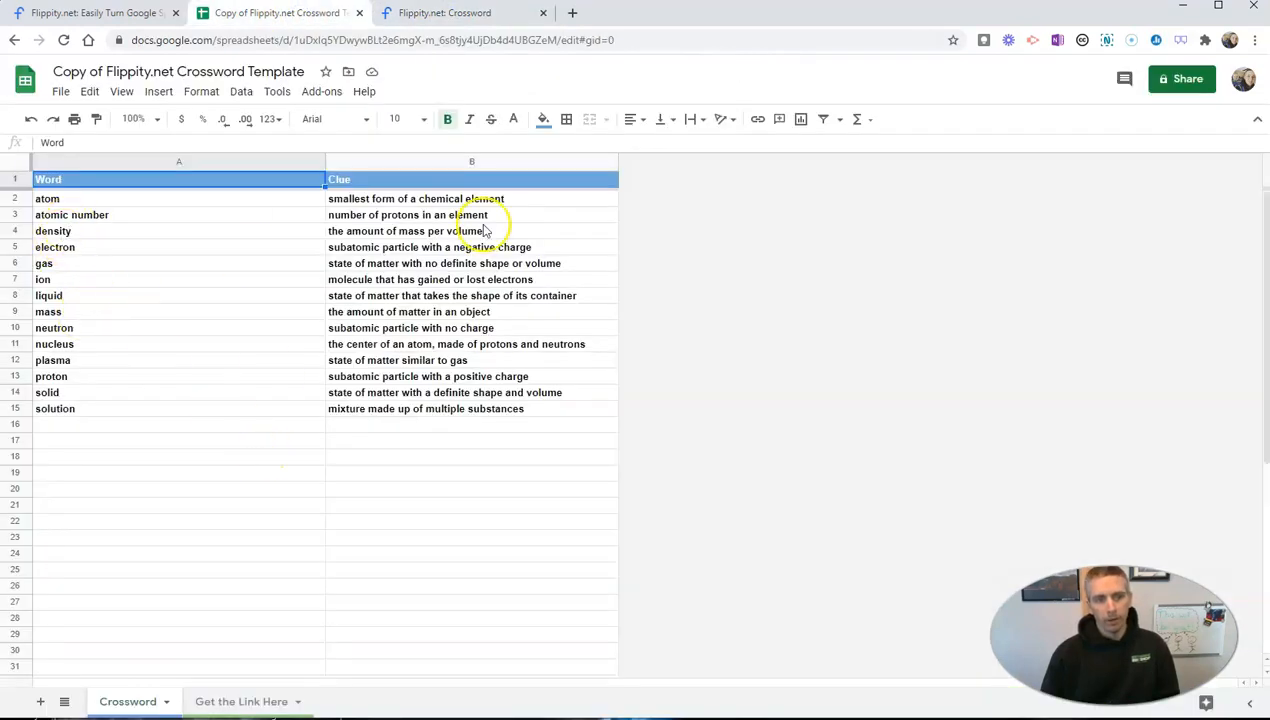
mouse_move(130, 214)
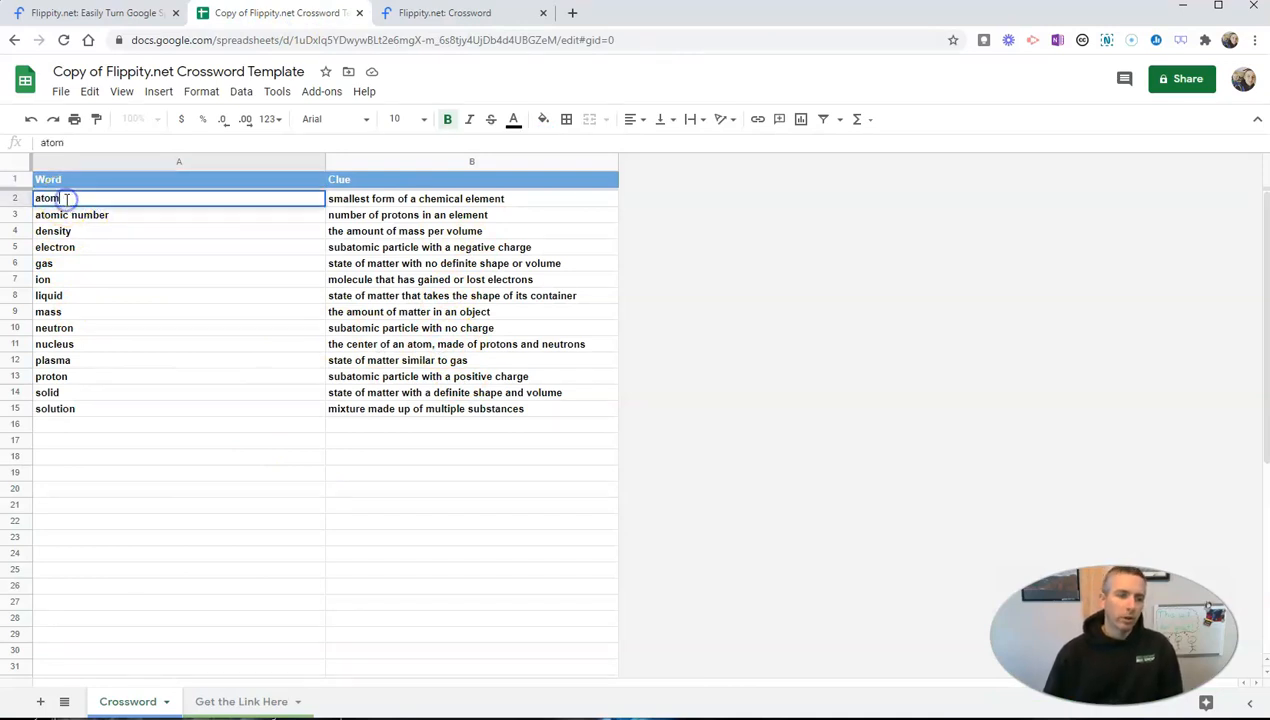
Replace atom with 'bass', clued 'a string instrument'.
text(bas)
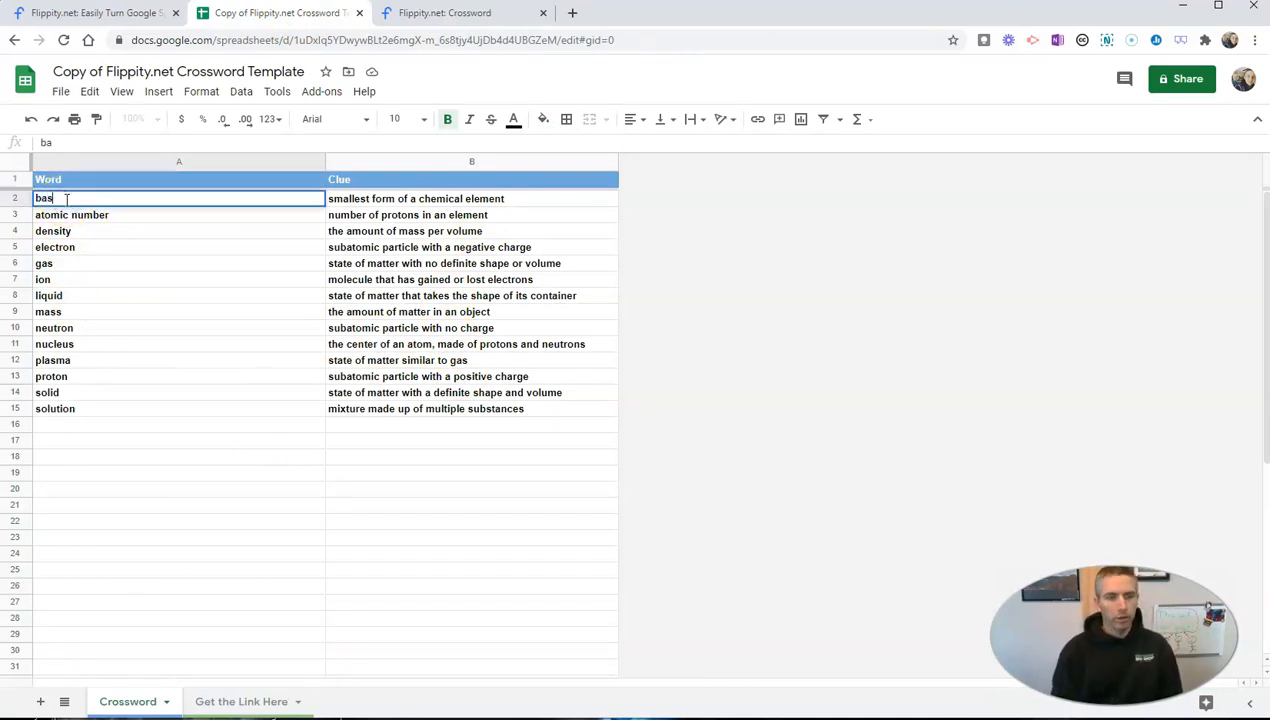
click(472, 197)
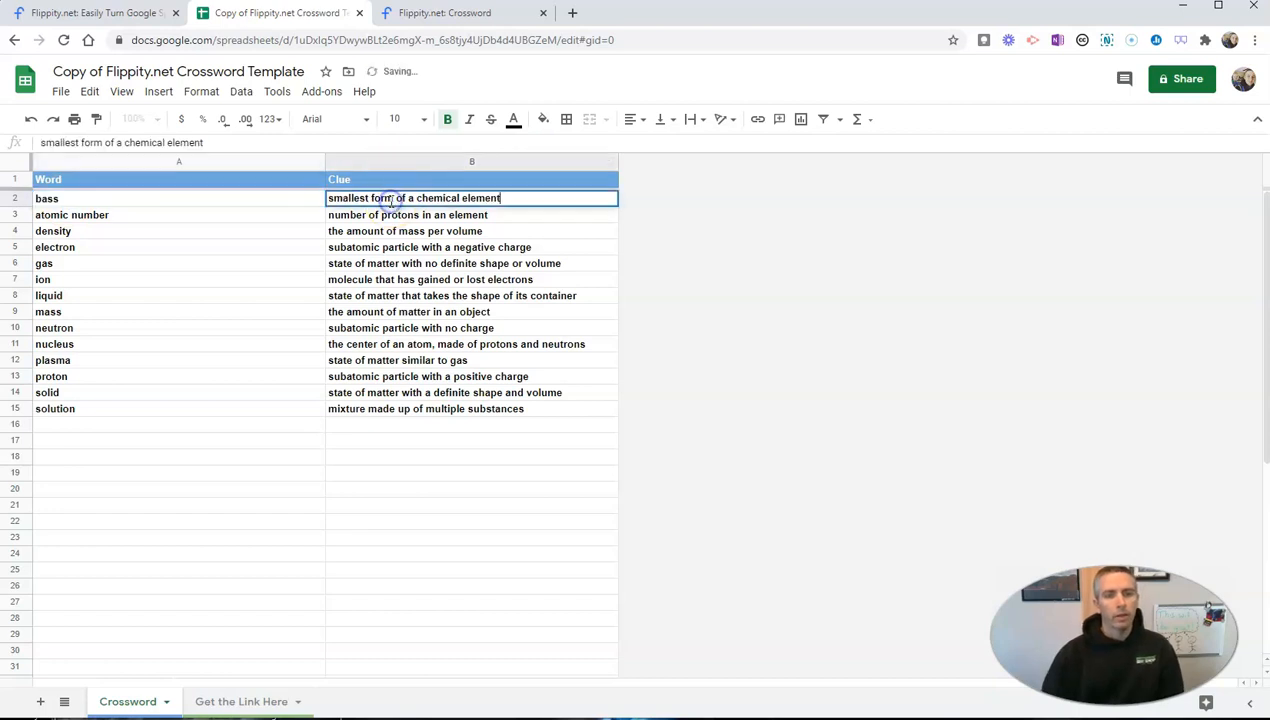
text(a fish and)
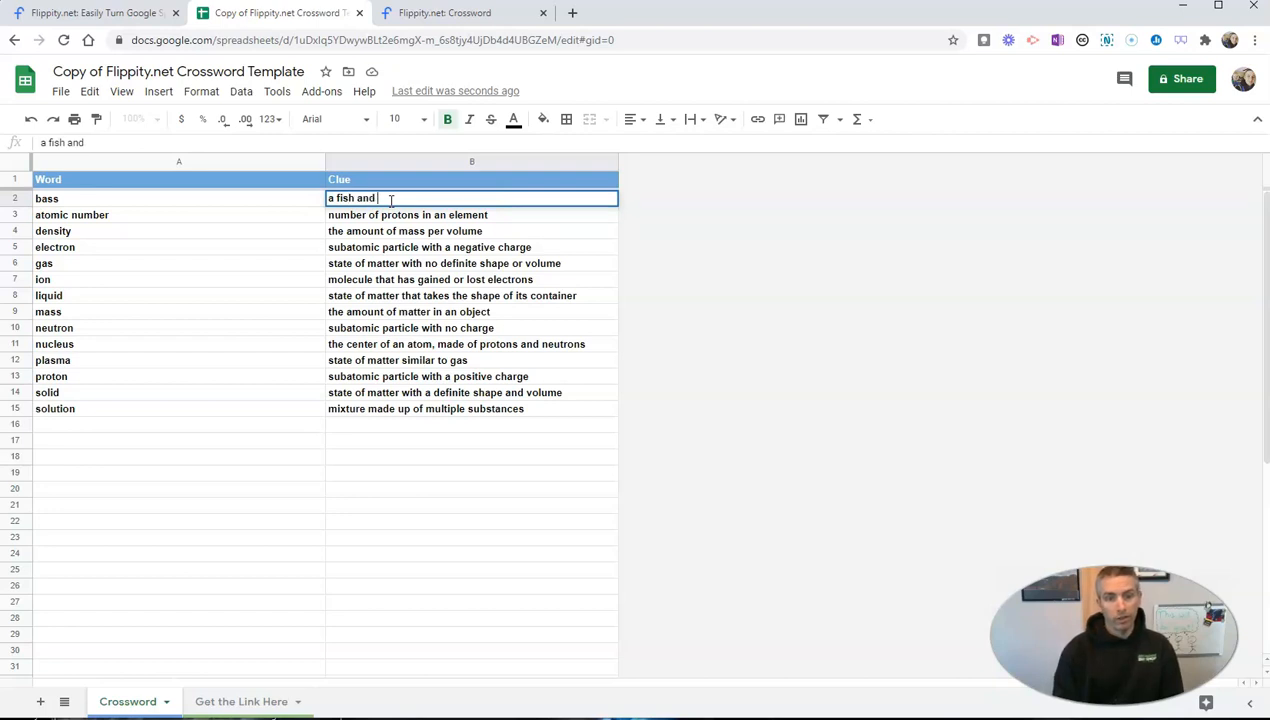
text(a string i)
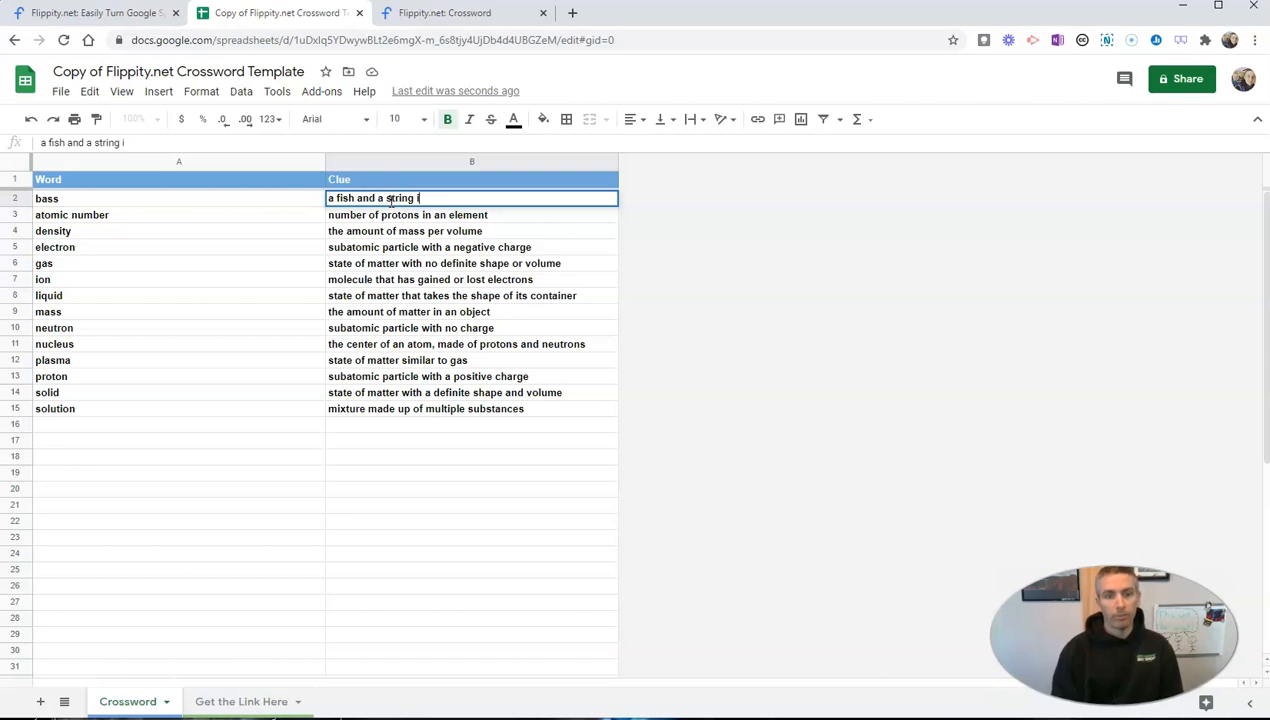
text(nstrument)
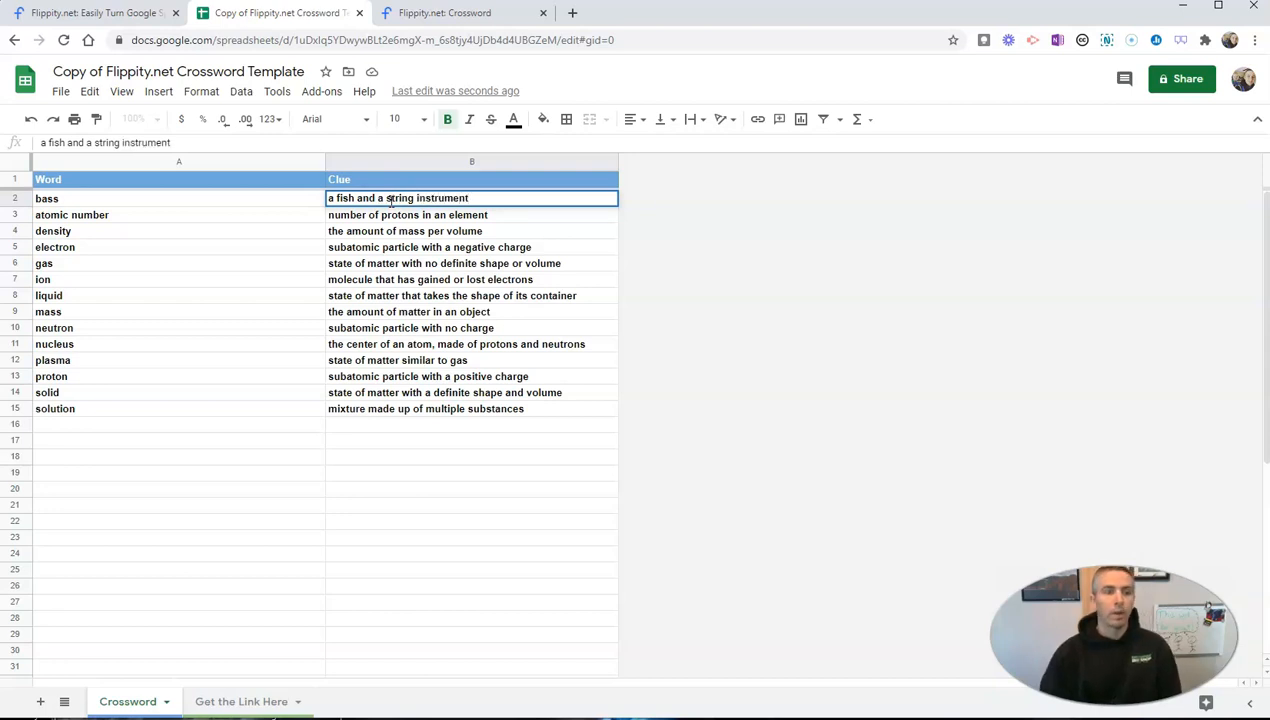
Replace atomic number with 'Adams', clued 'first son of a president to be president'.
click(80, 214)
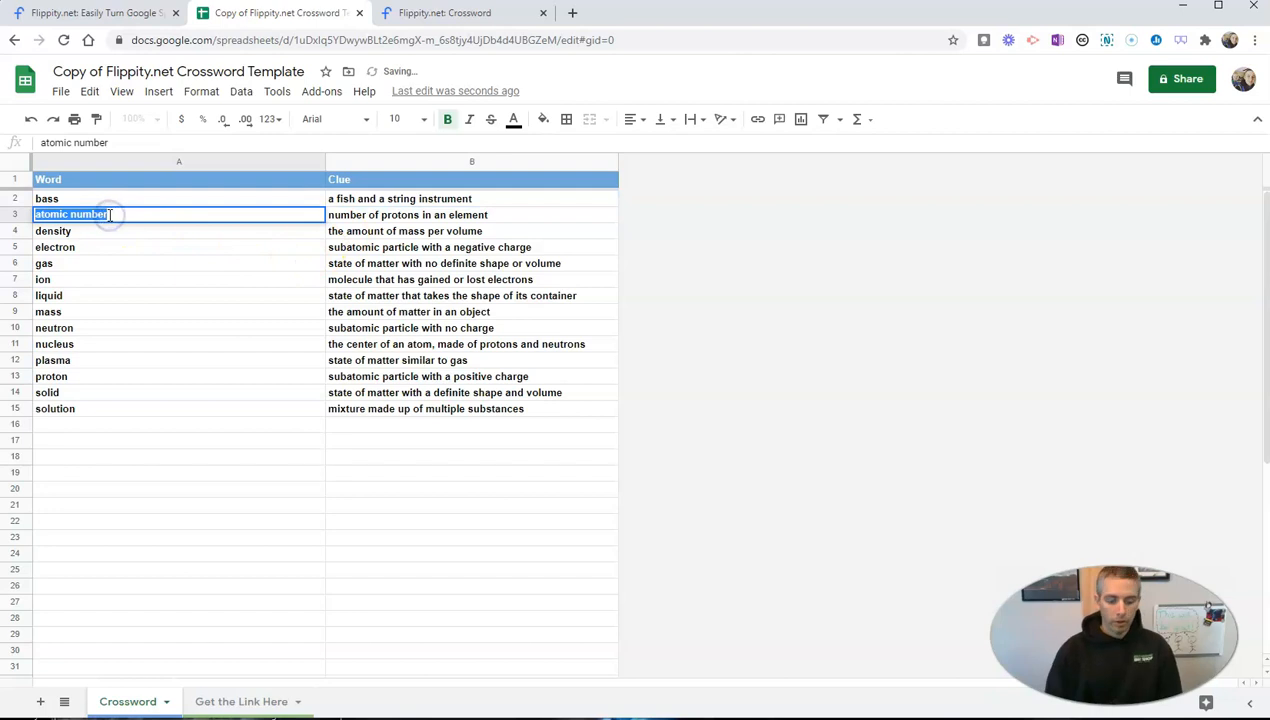
text(Adams)
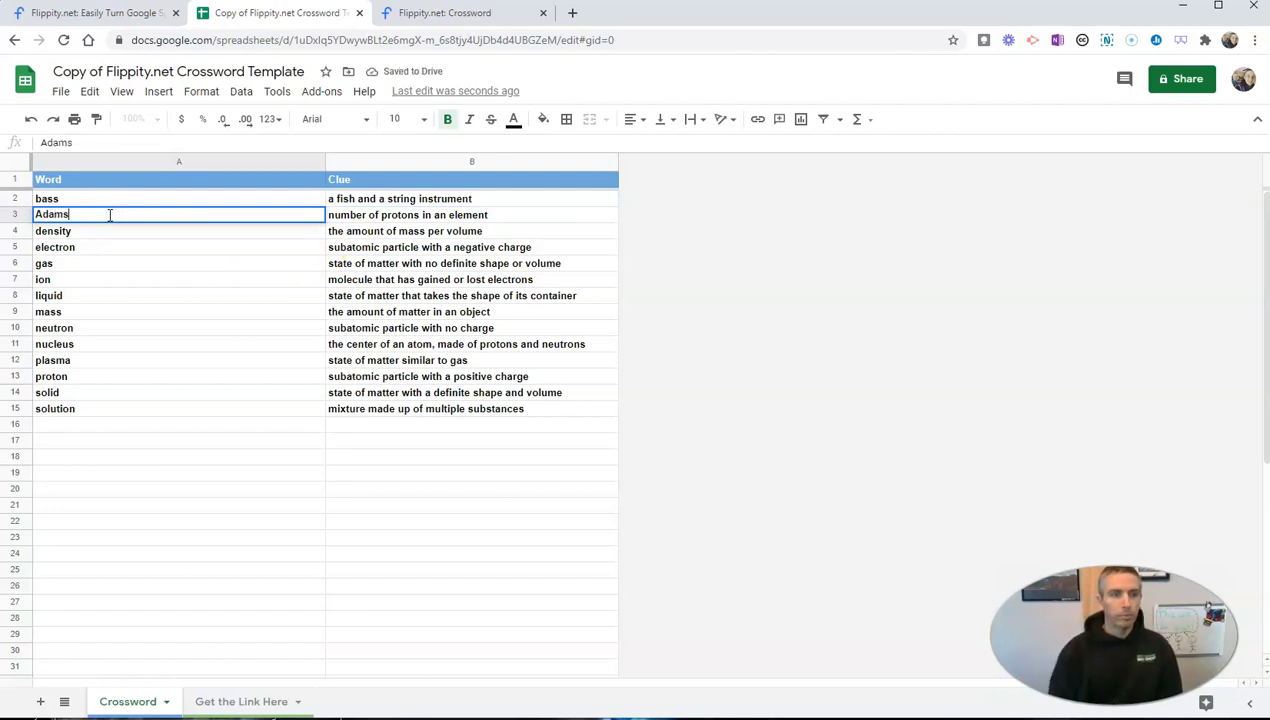
click(405, 214)
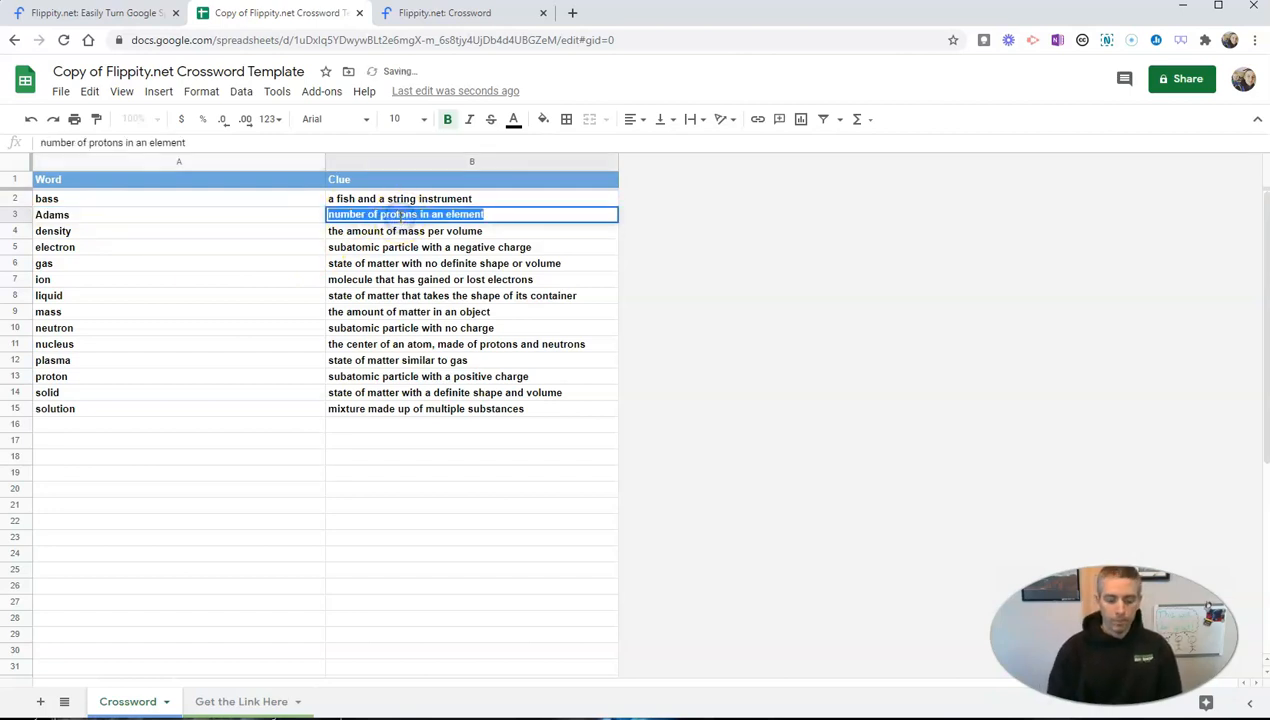
text(first s)
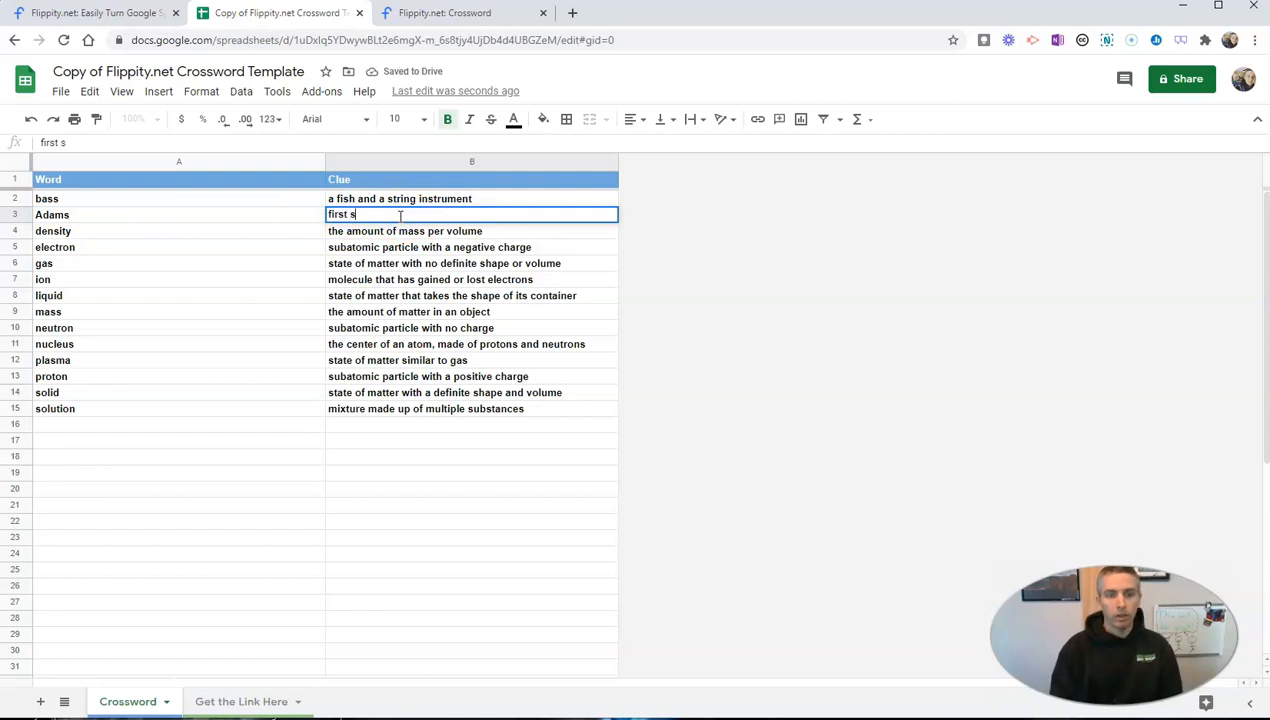
text(on of)
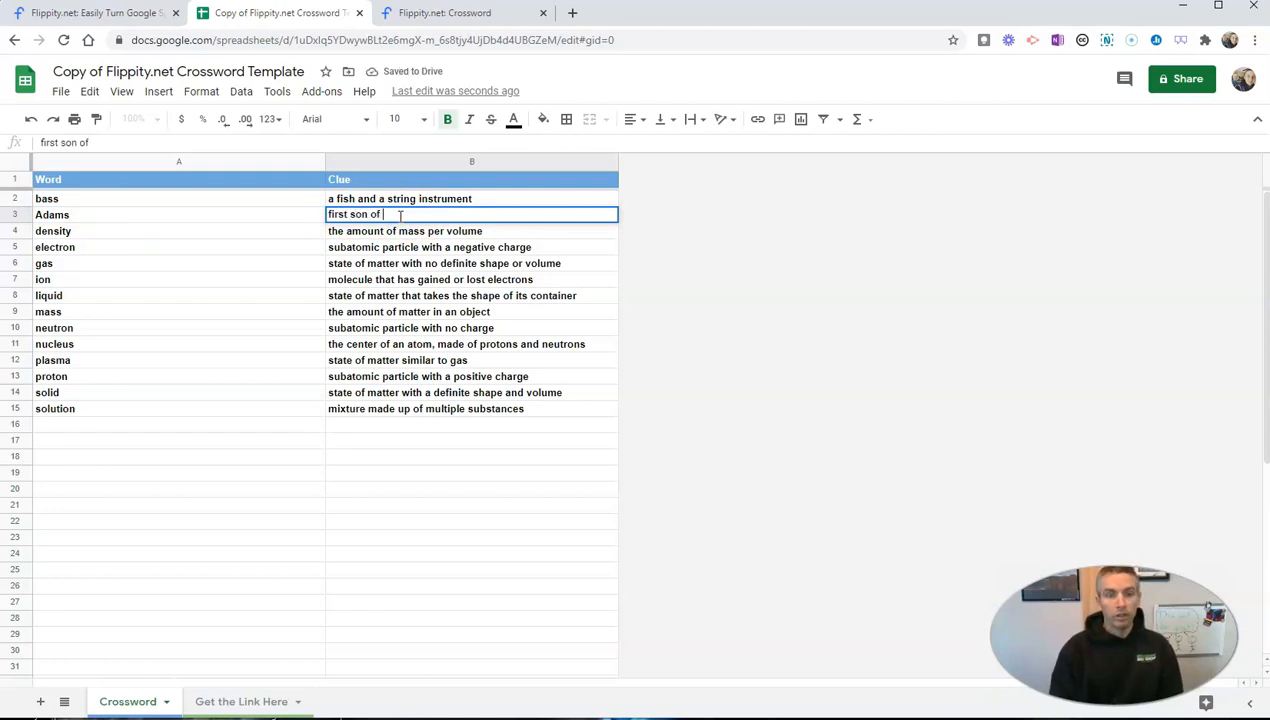
text(a president t)
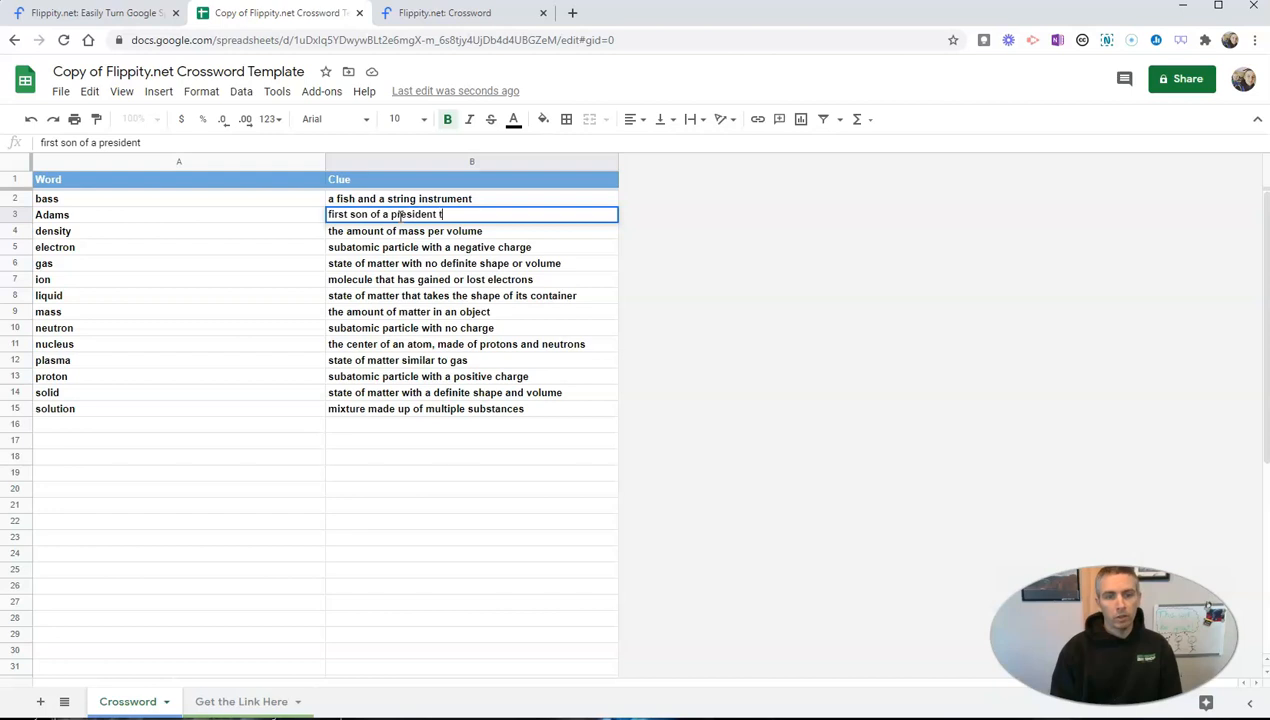
text(o be president)
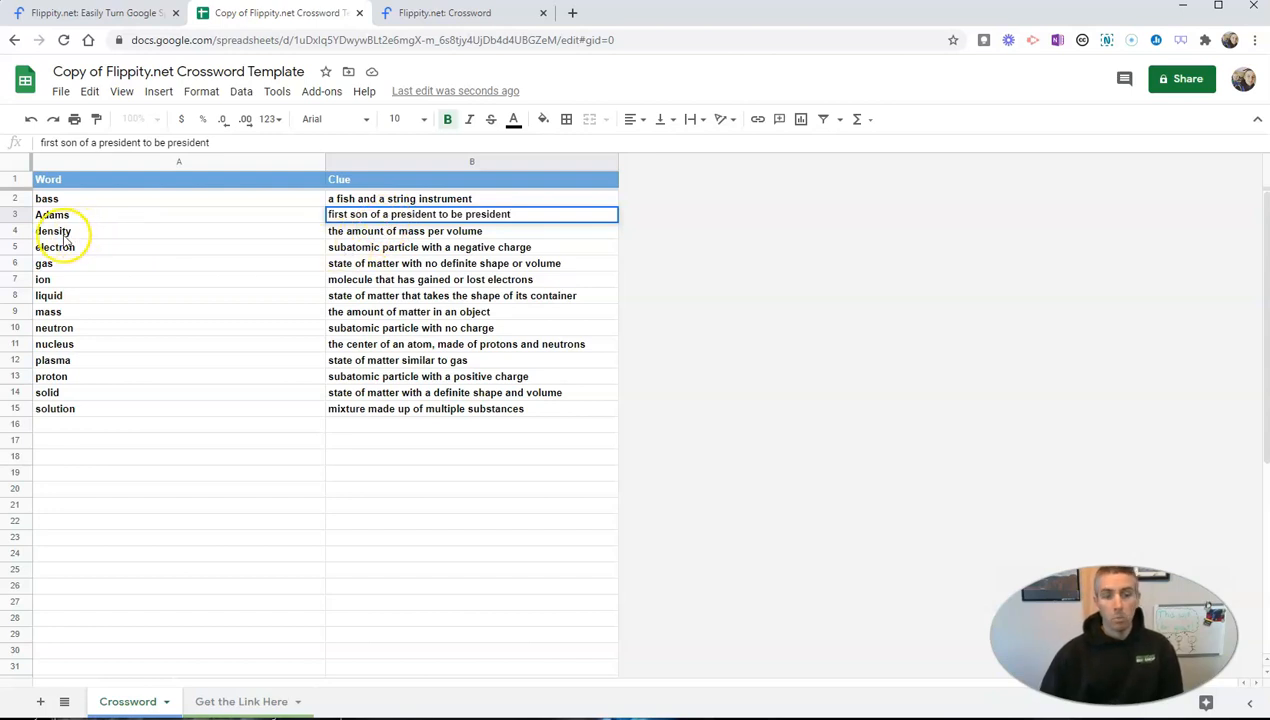
Replace 'density' in A4 with 'Mason', clued 'a person who works with bricks'.
double_click(52, 231)
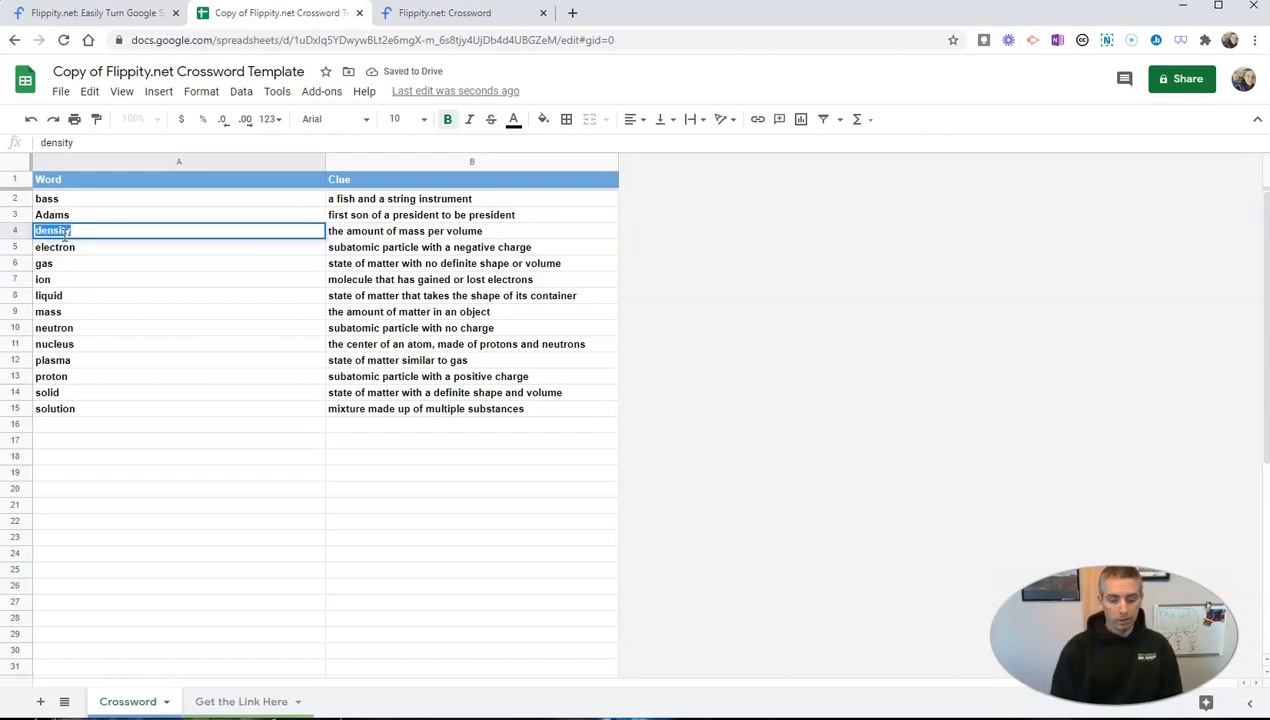
text(Mass)
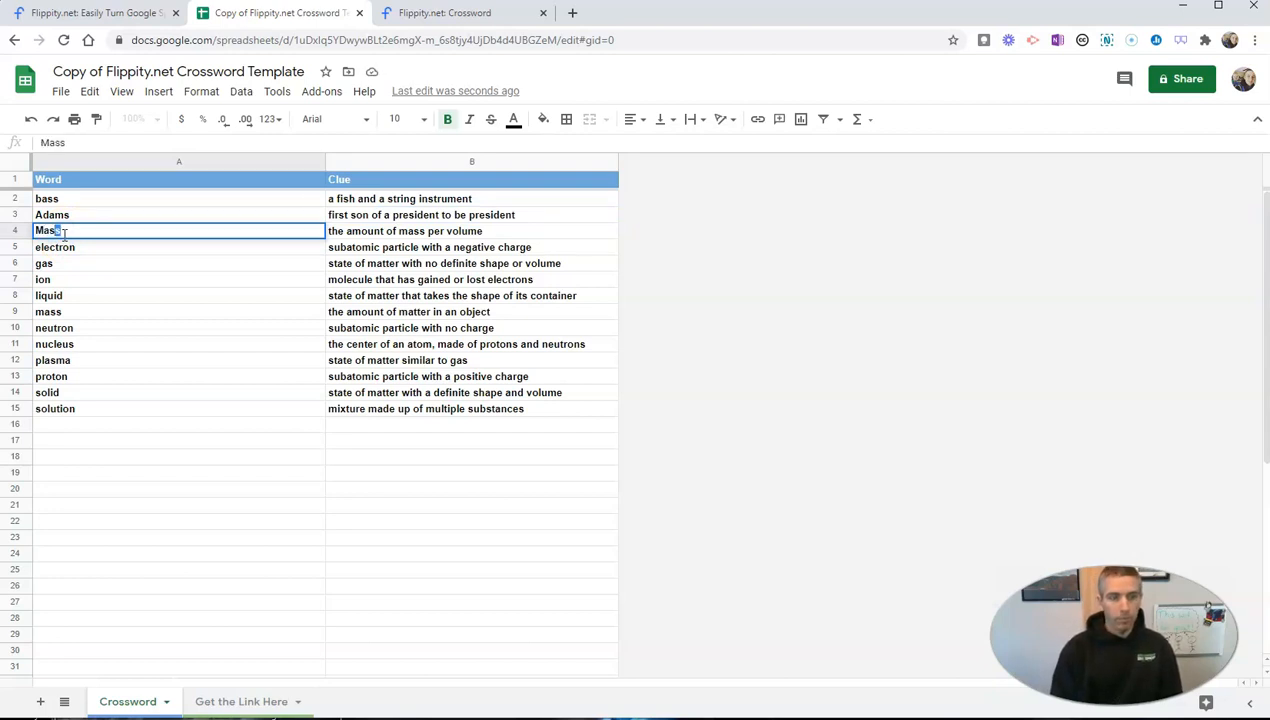
text(Mason)
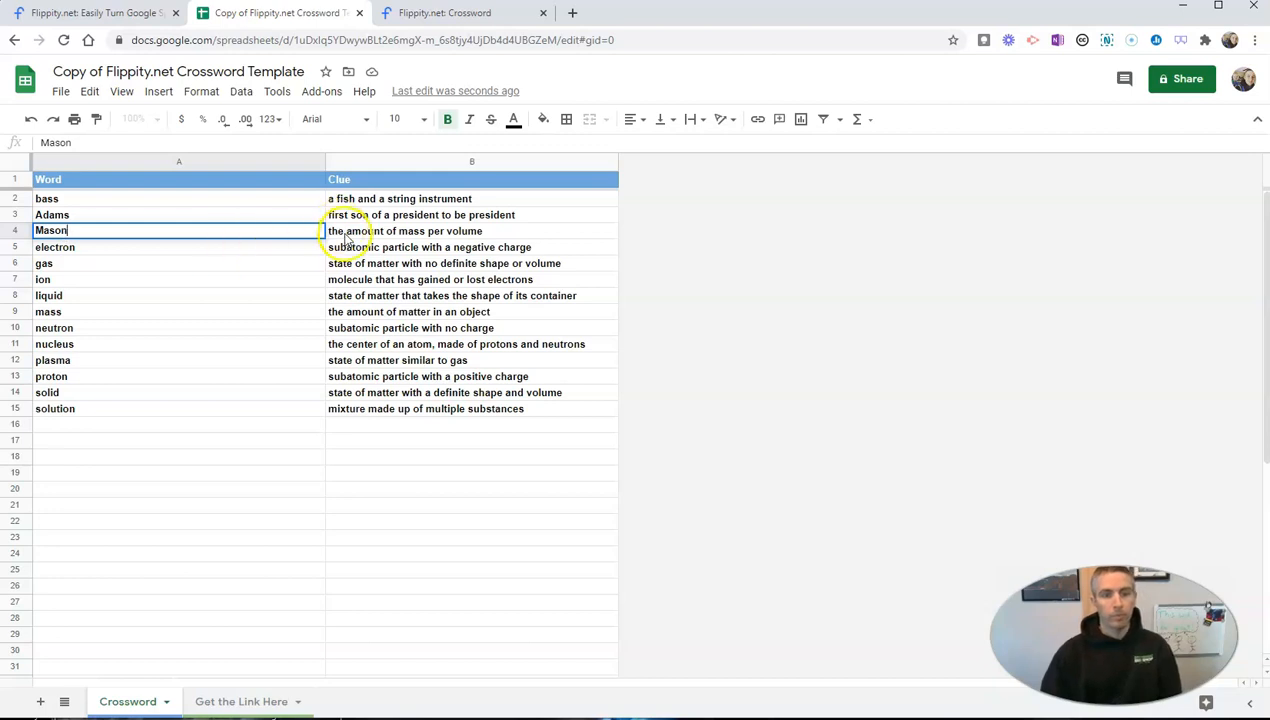
text(a person w)
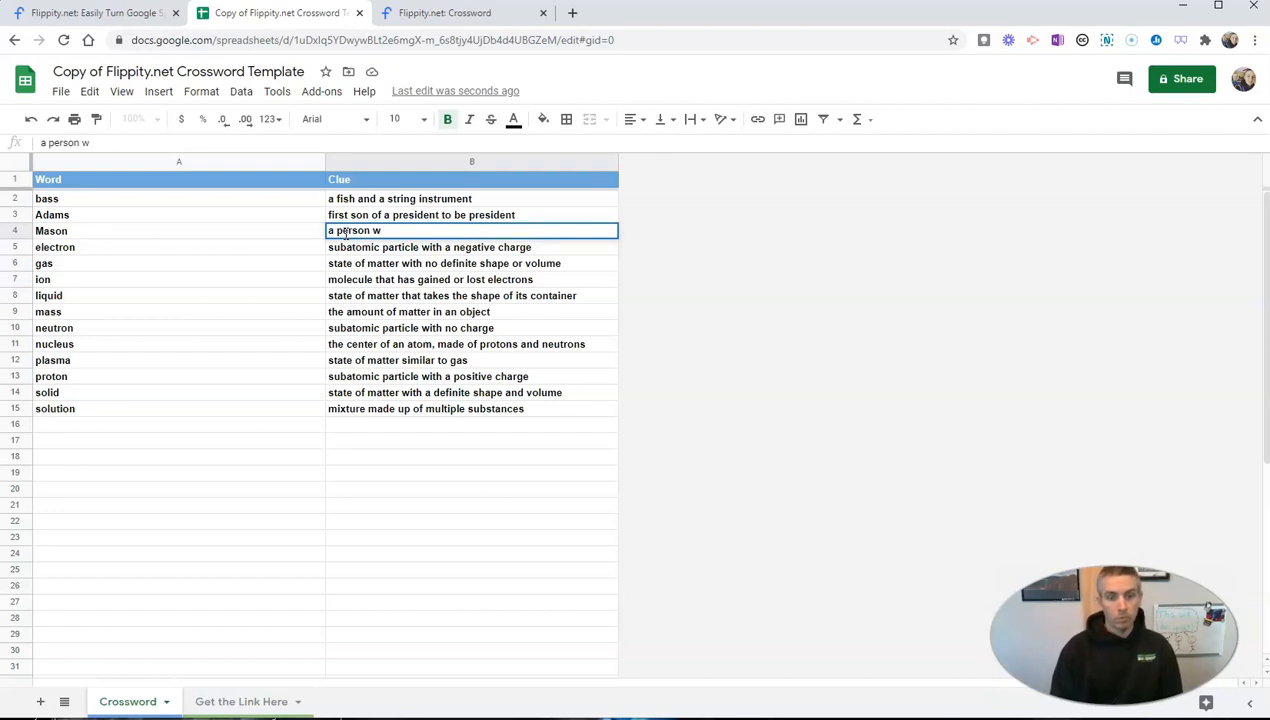
text(ho works with)
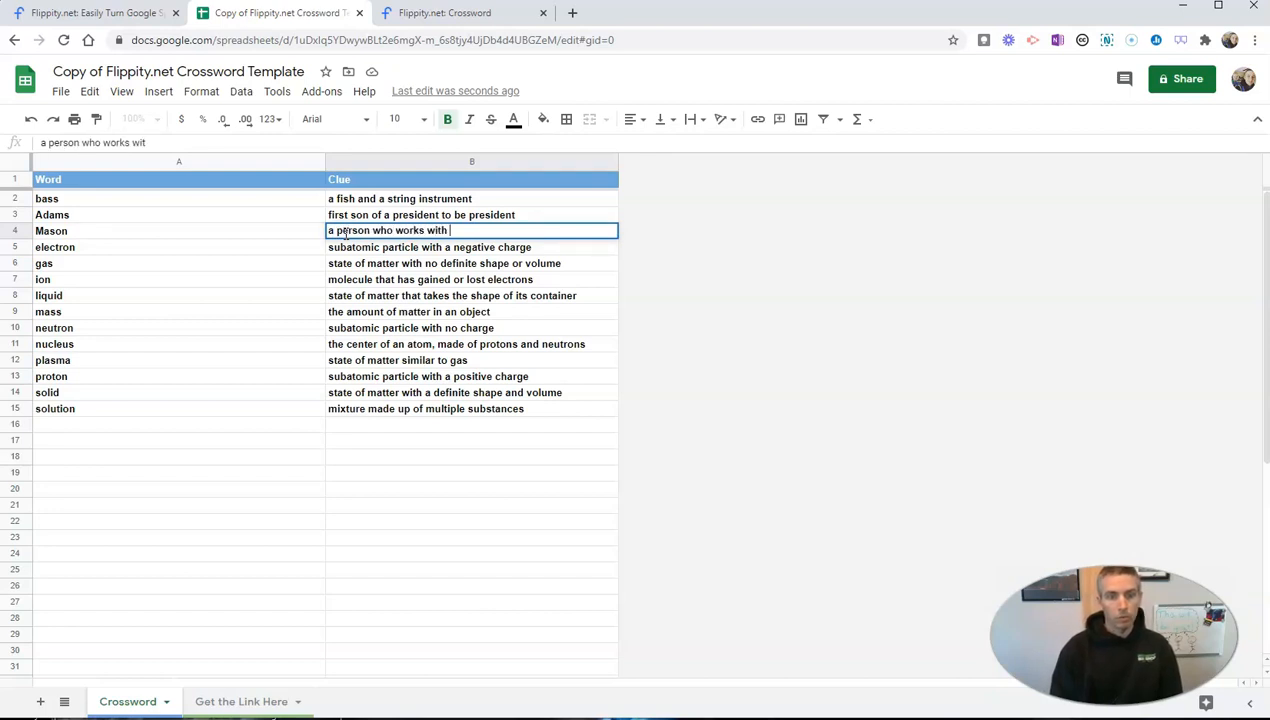
text(bricks)
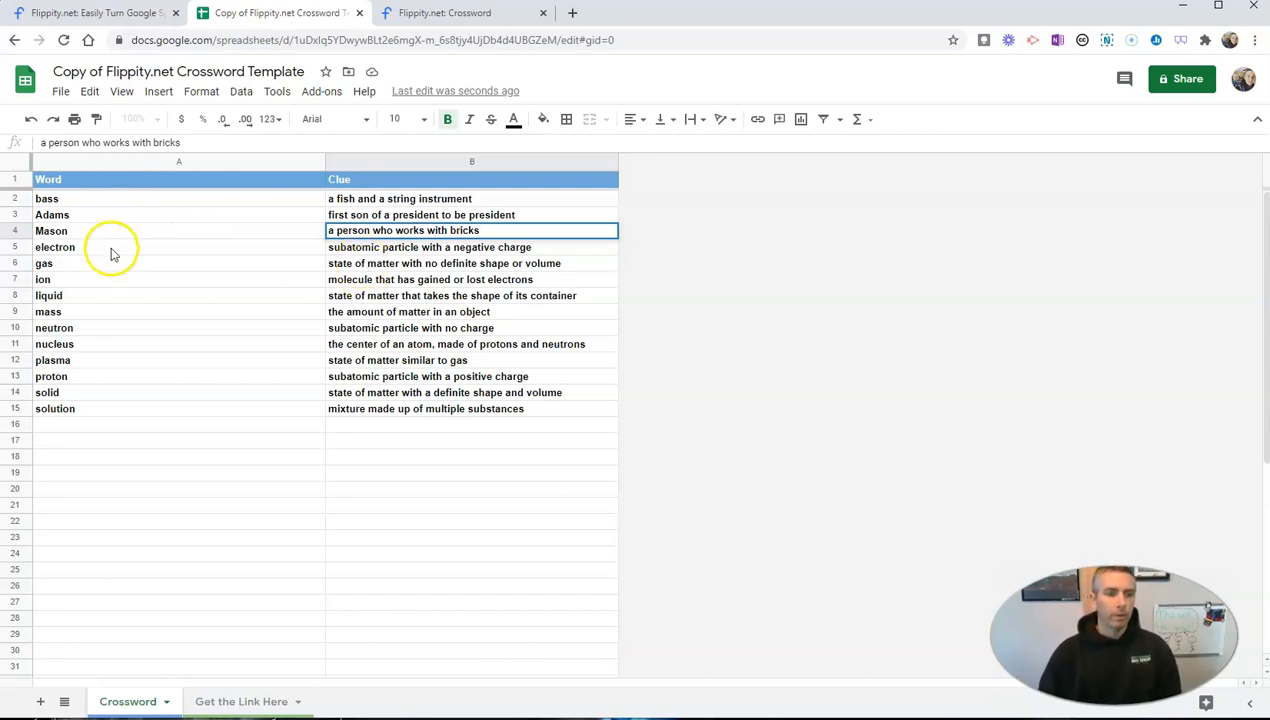
mouse_move(145, 582)
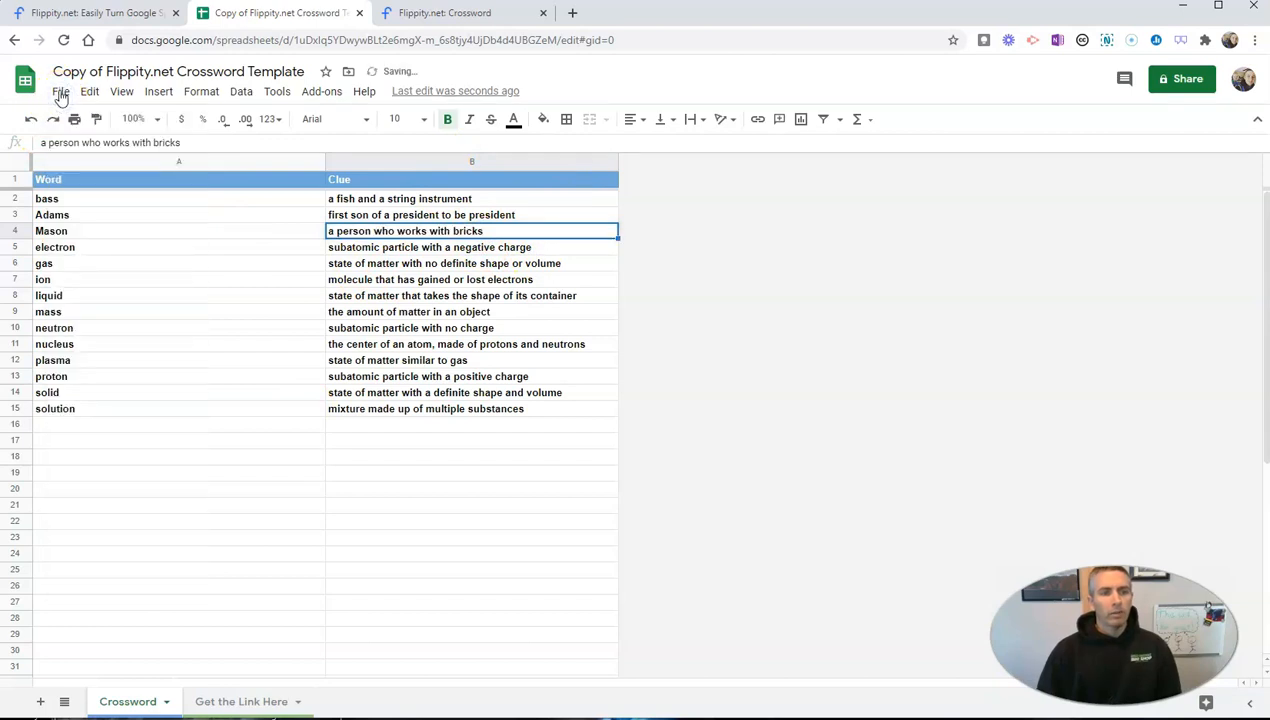
Publish the entire spreadsheet to the web.
click(60, 91)
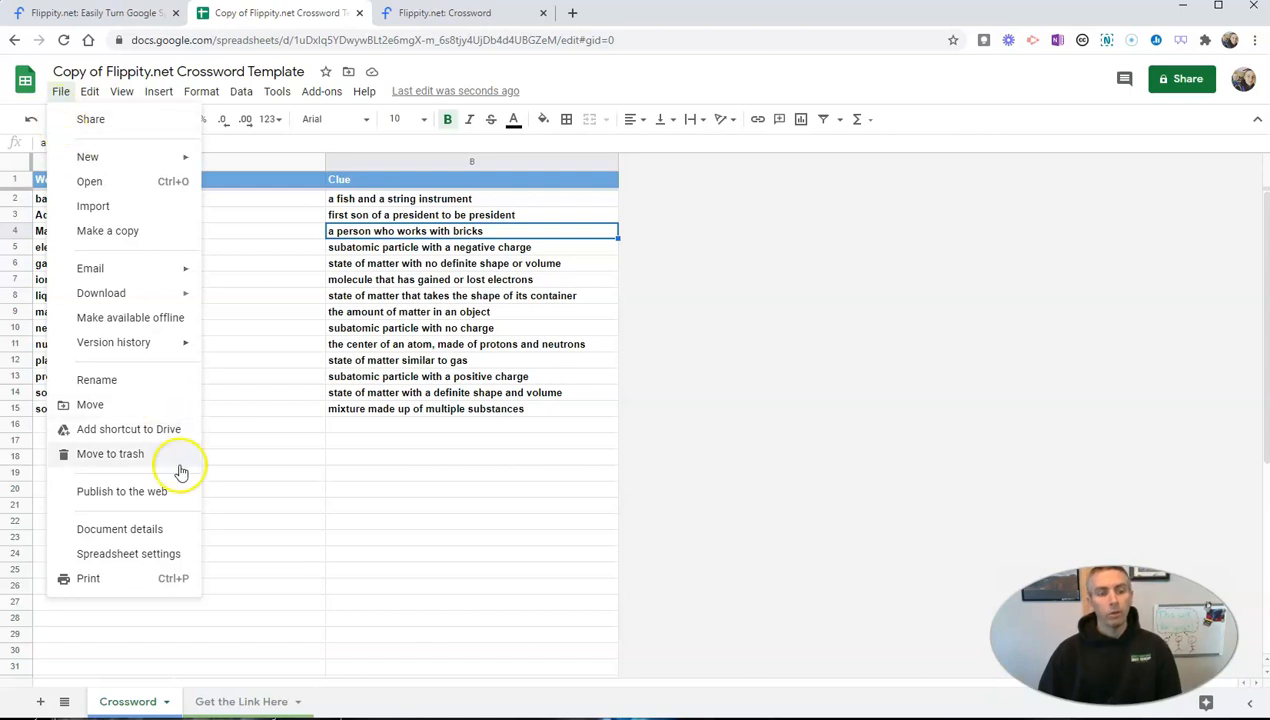
click(121, 491)
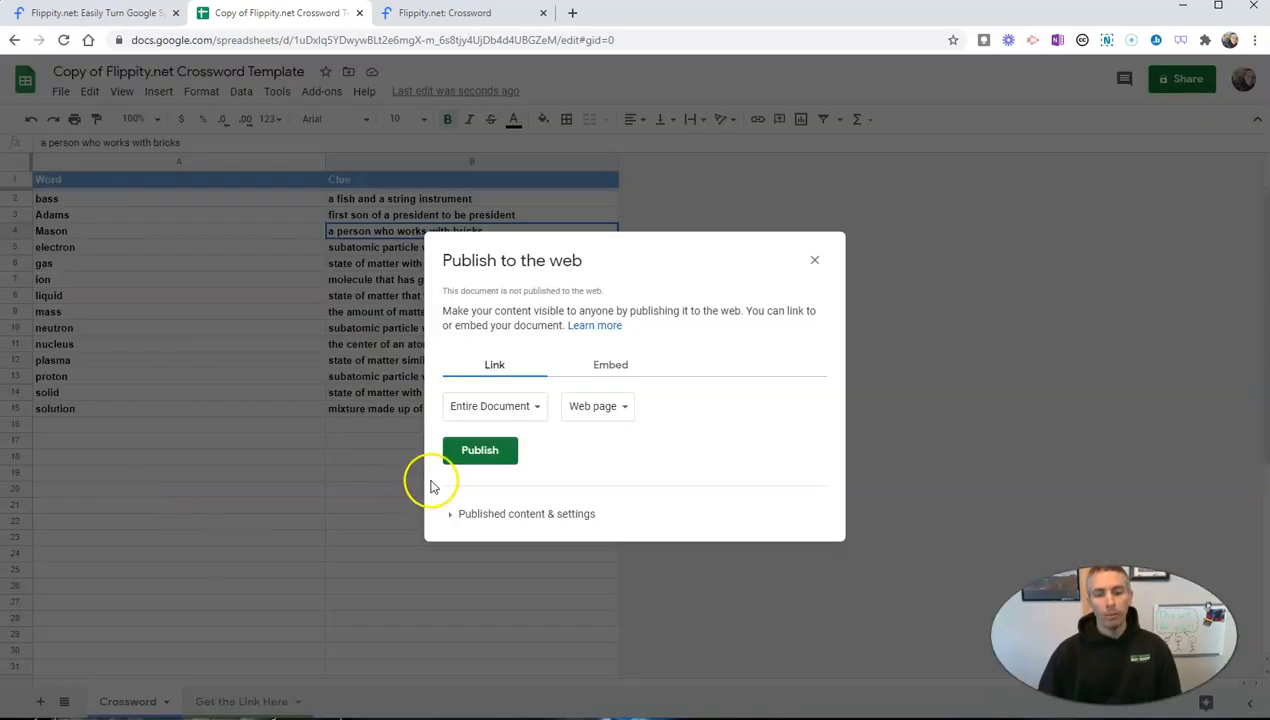
click(480, 450)
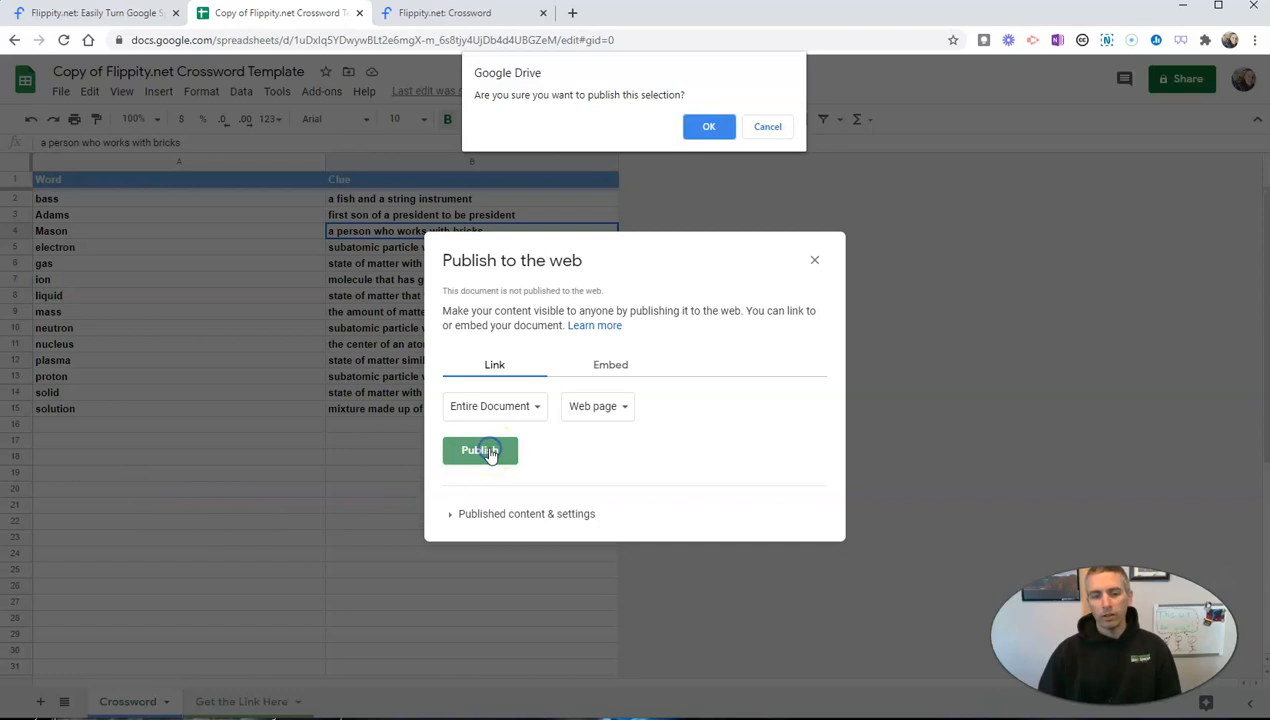
click(709, 126)
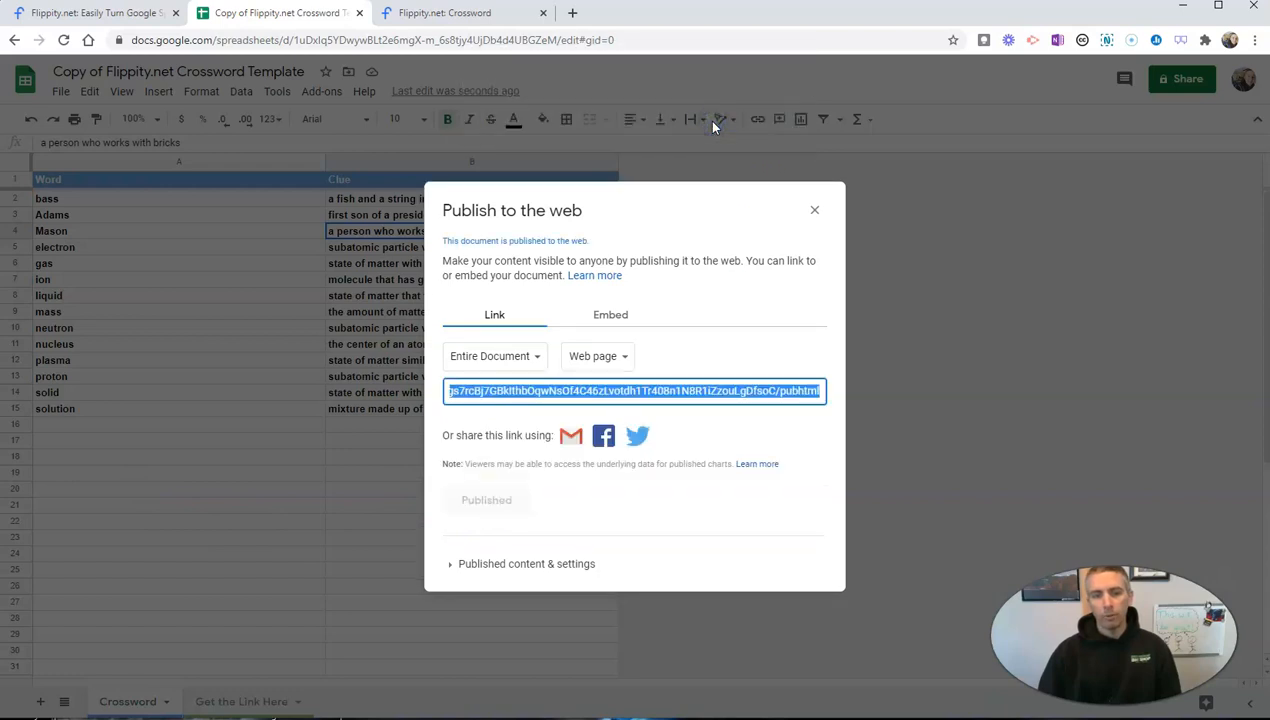
click(814, 210)
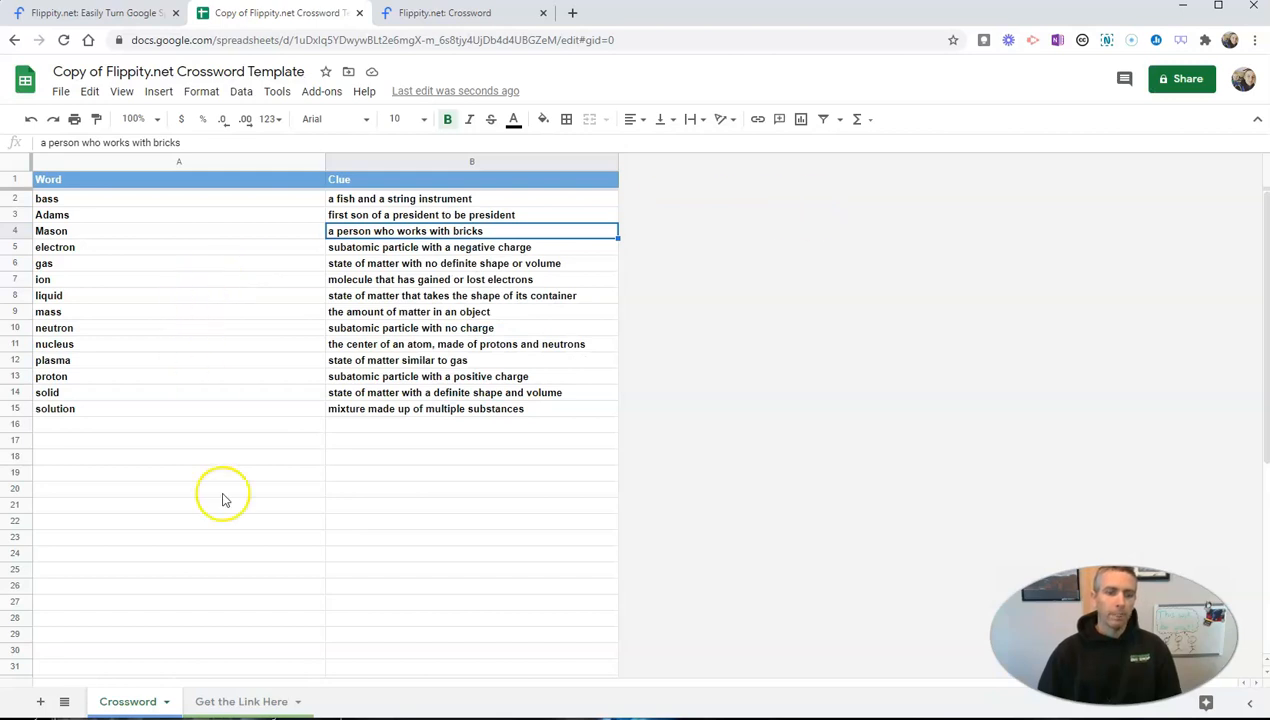
Follow the A2 link on Get the Link Here and show the crossword's print preview.
click(240, 701)
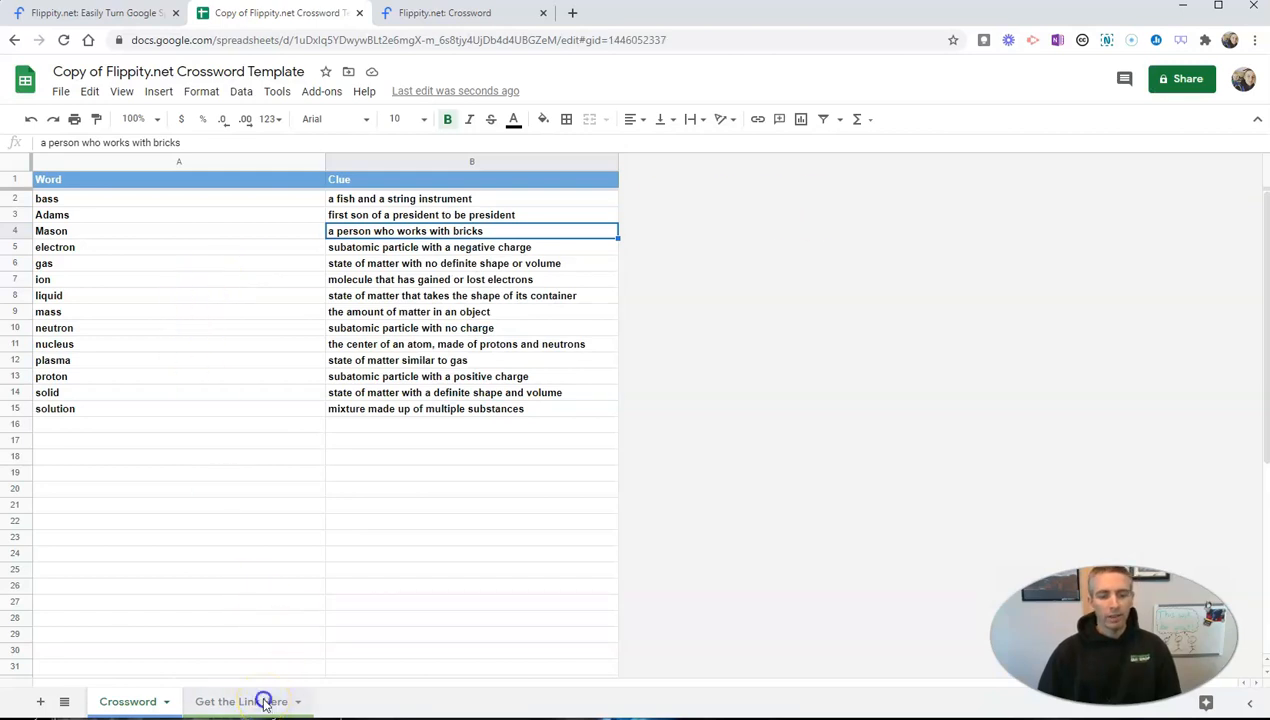
click(240, 701)
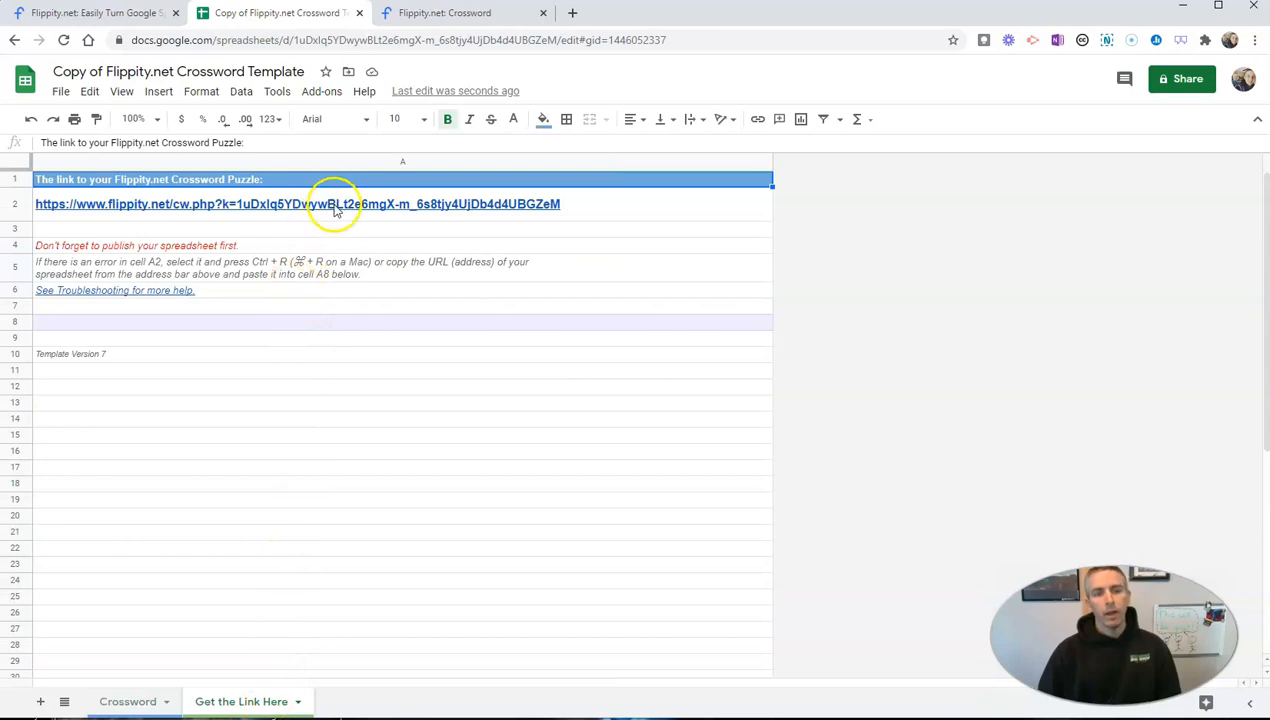
click(300, 204)
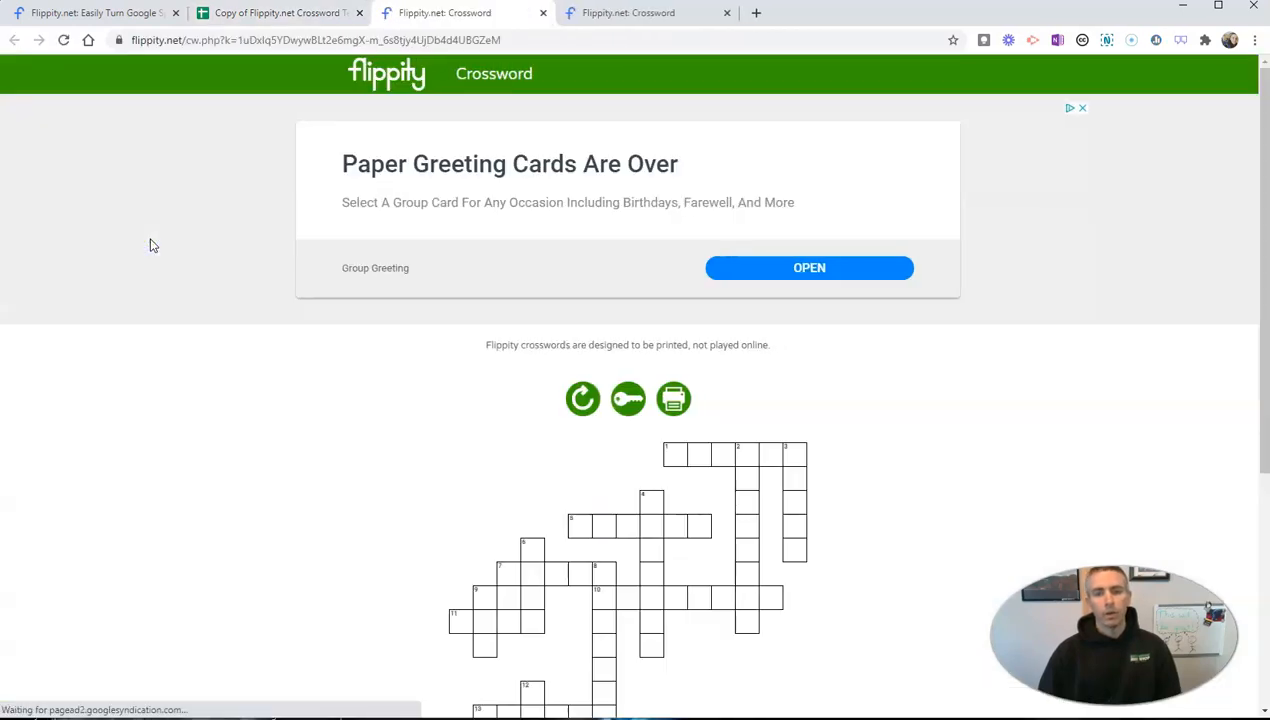
scroll(down, 3)
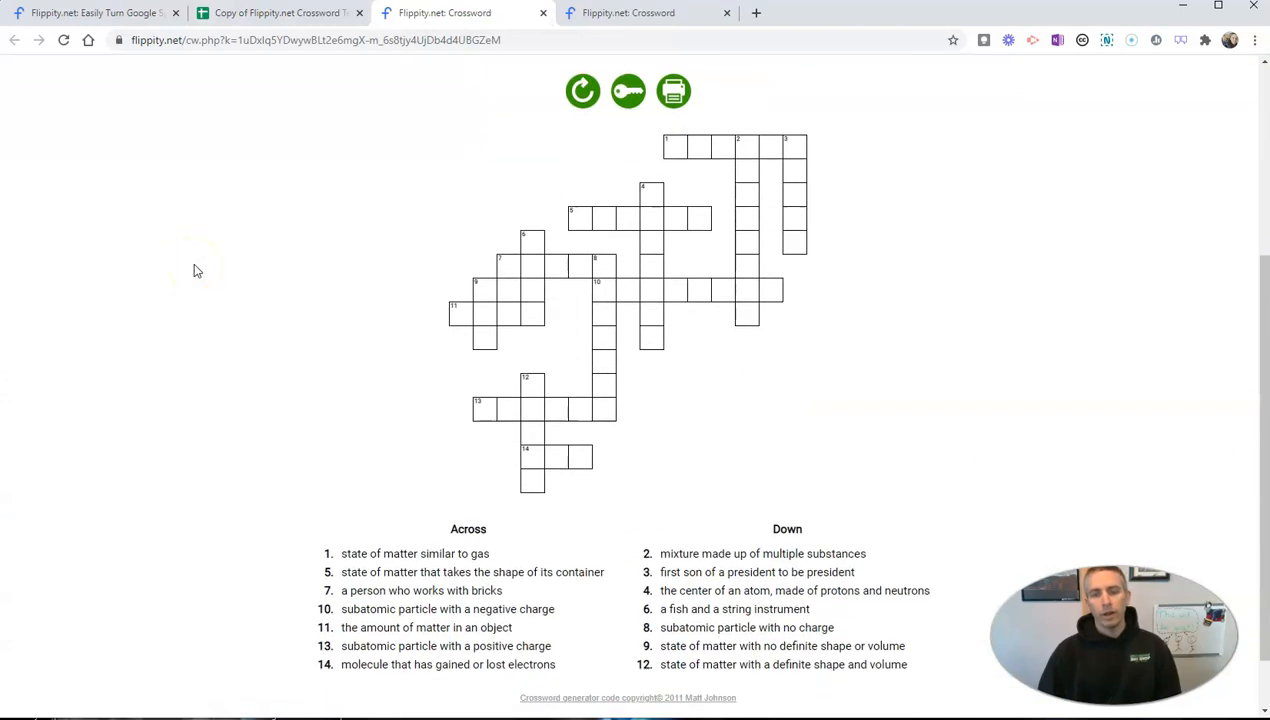
click(673, 91)
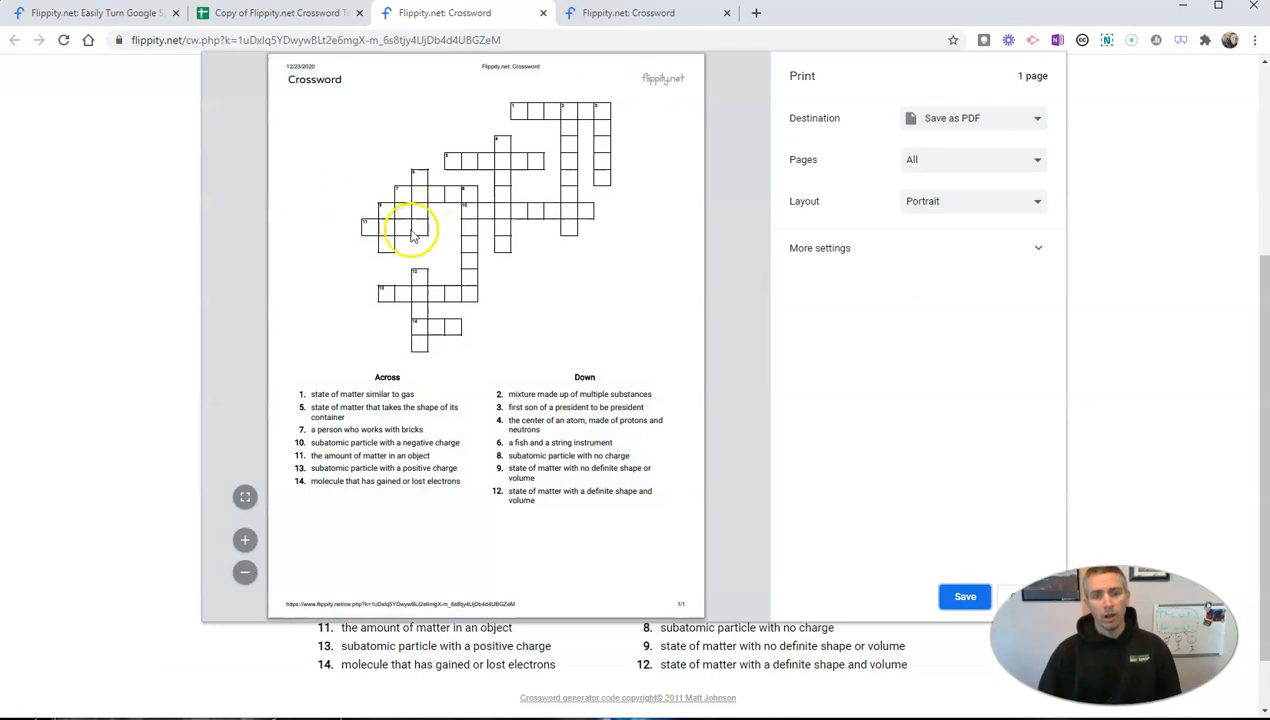
mouse_move(1154, 92)
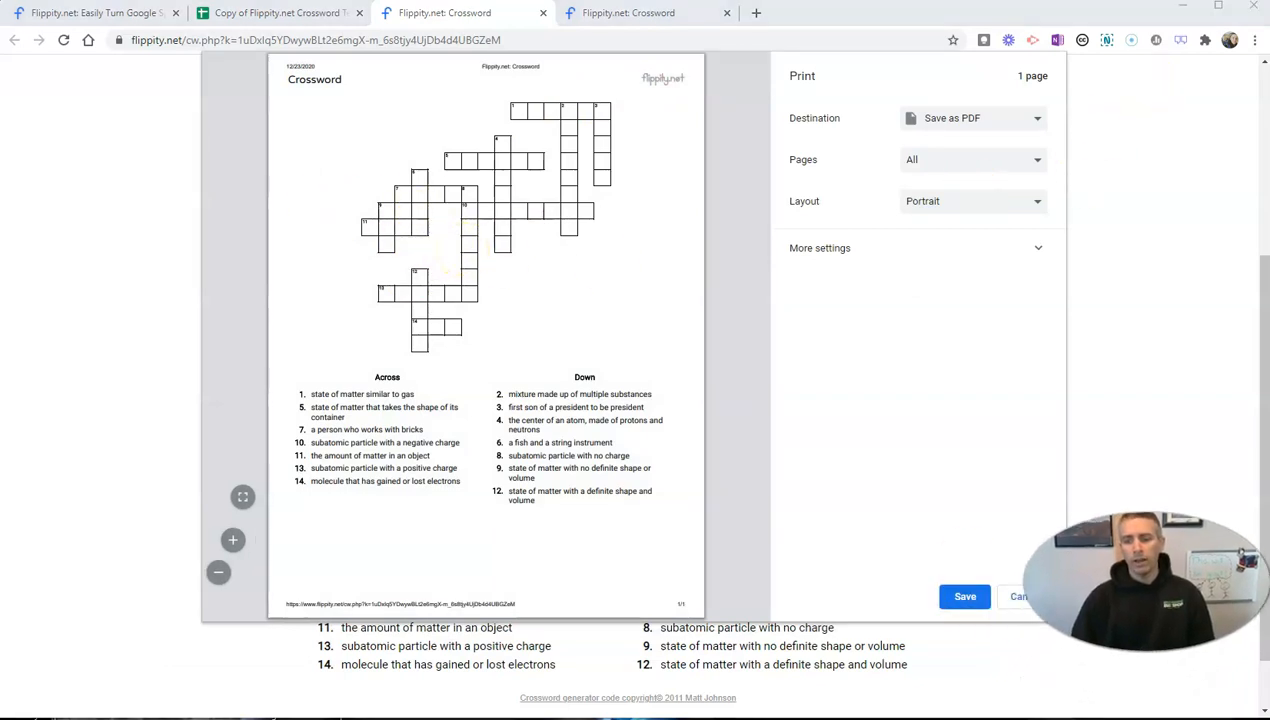
Cancel the print dialog to return to the crossword page.
click(1020, 596)
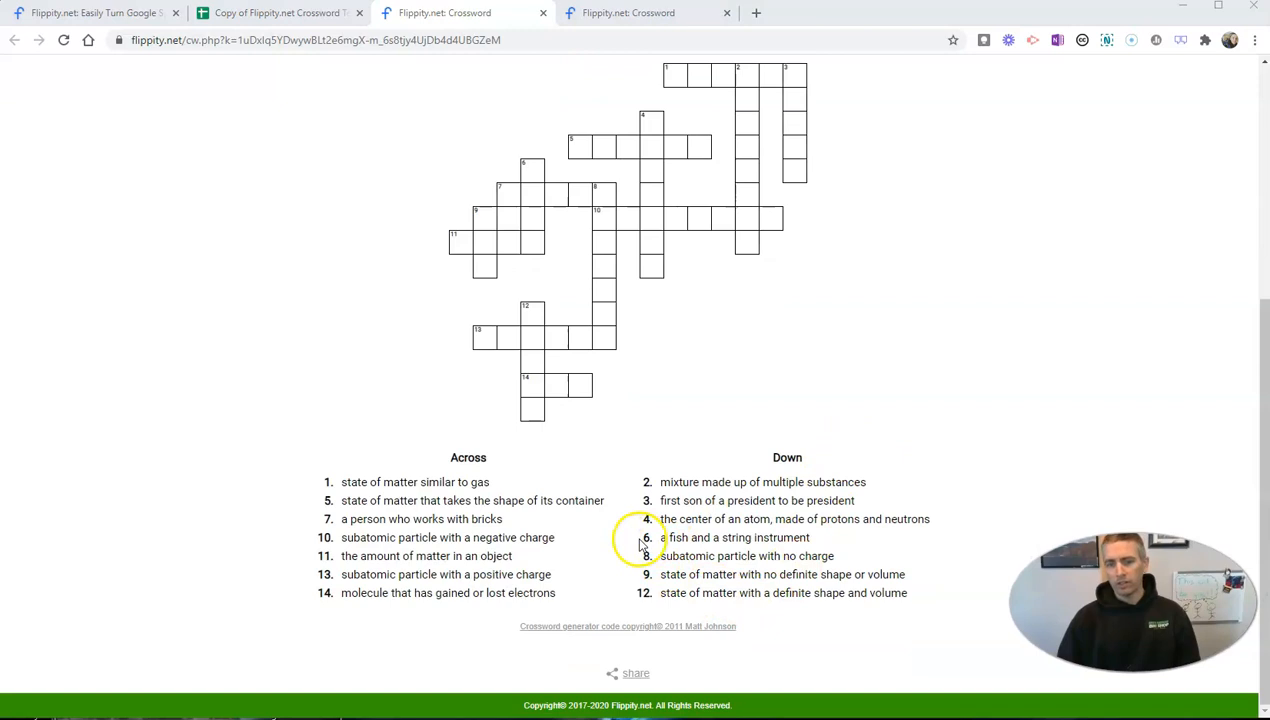
mouse_move(815, 545)
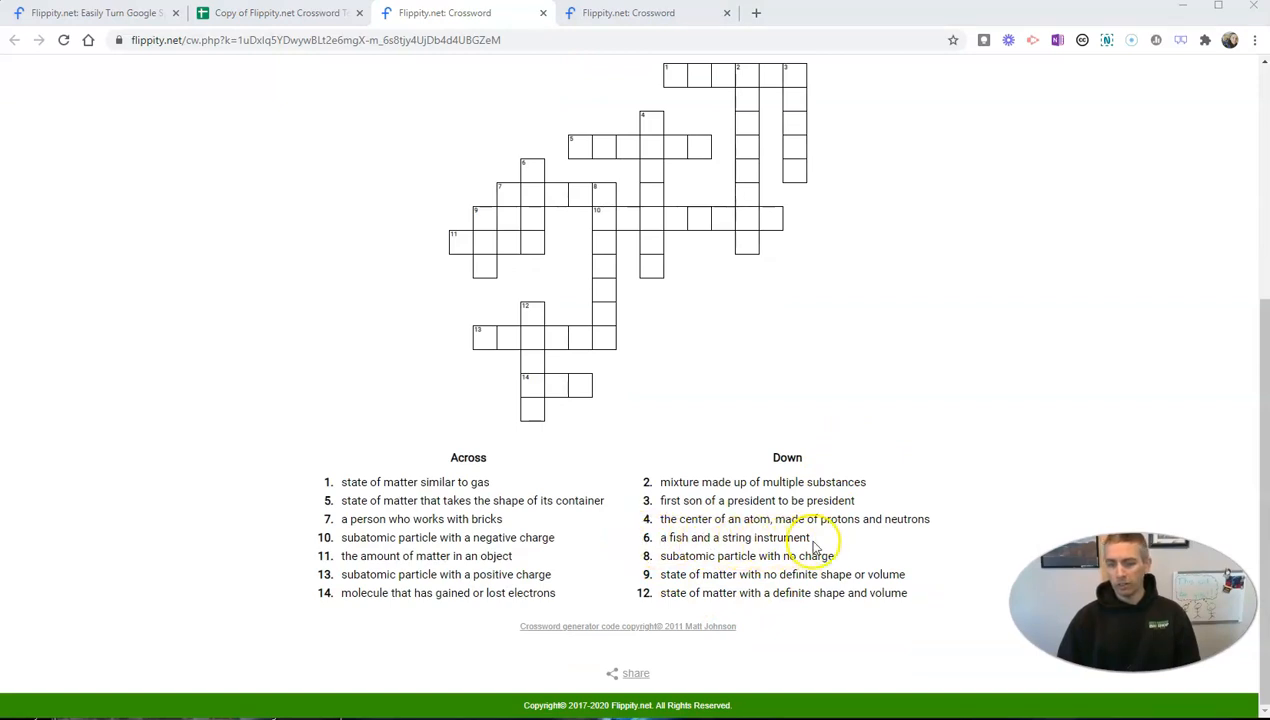
mouse_move(815, 545)
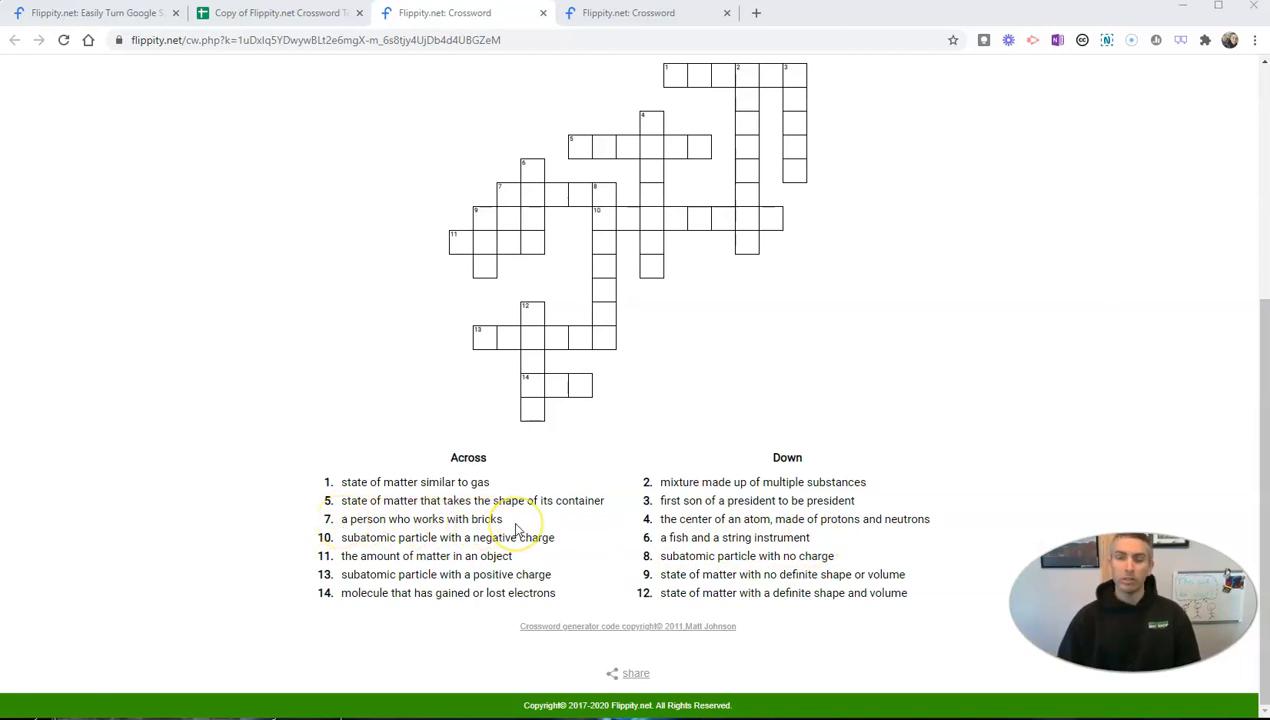
Revisit the Crossword word list, then switch to the earlier sample crossword's tab.
click(280, 12)
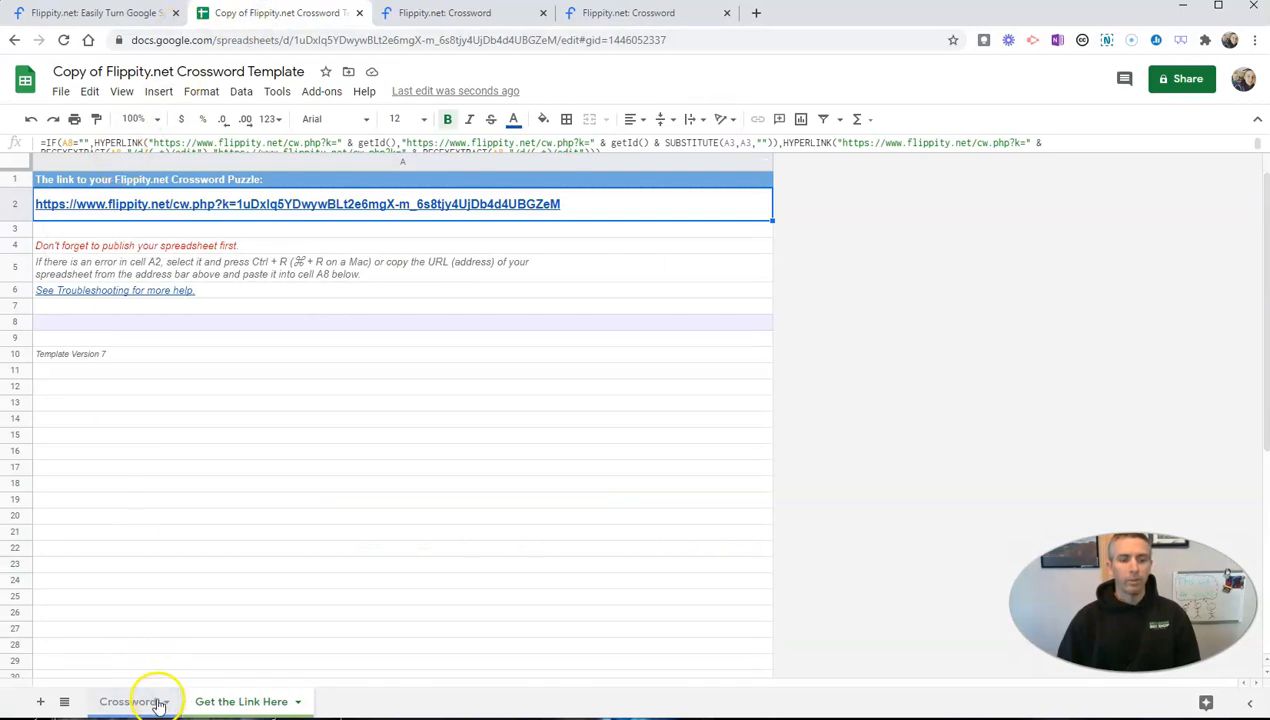
click(128, 701)
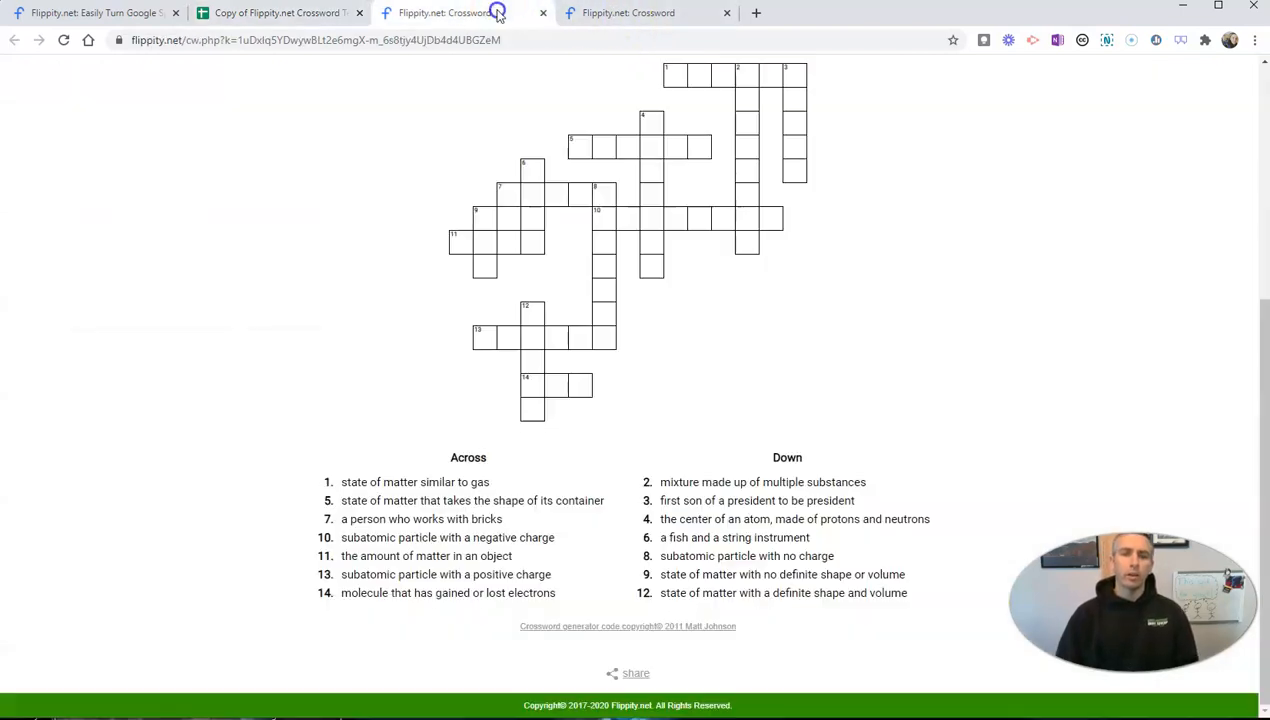
click(628, 13)
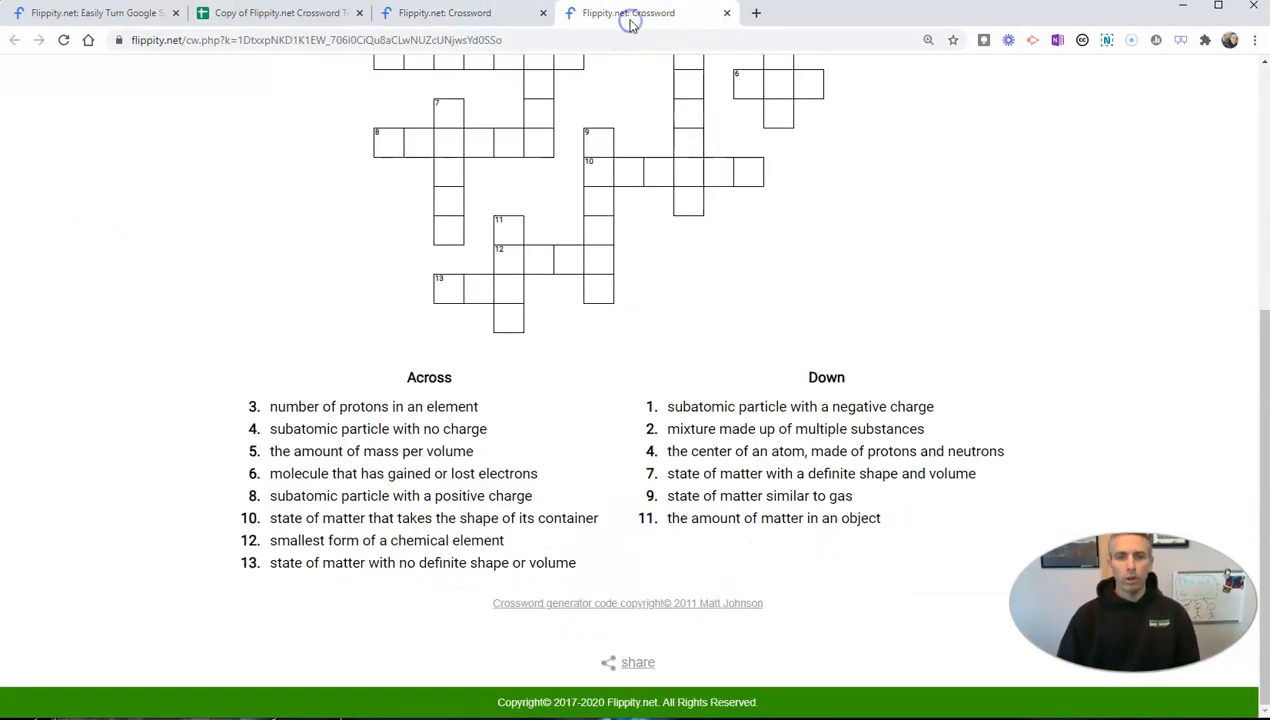